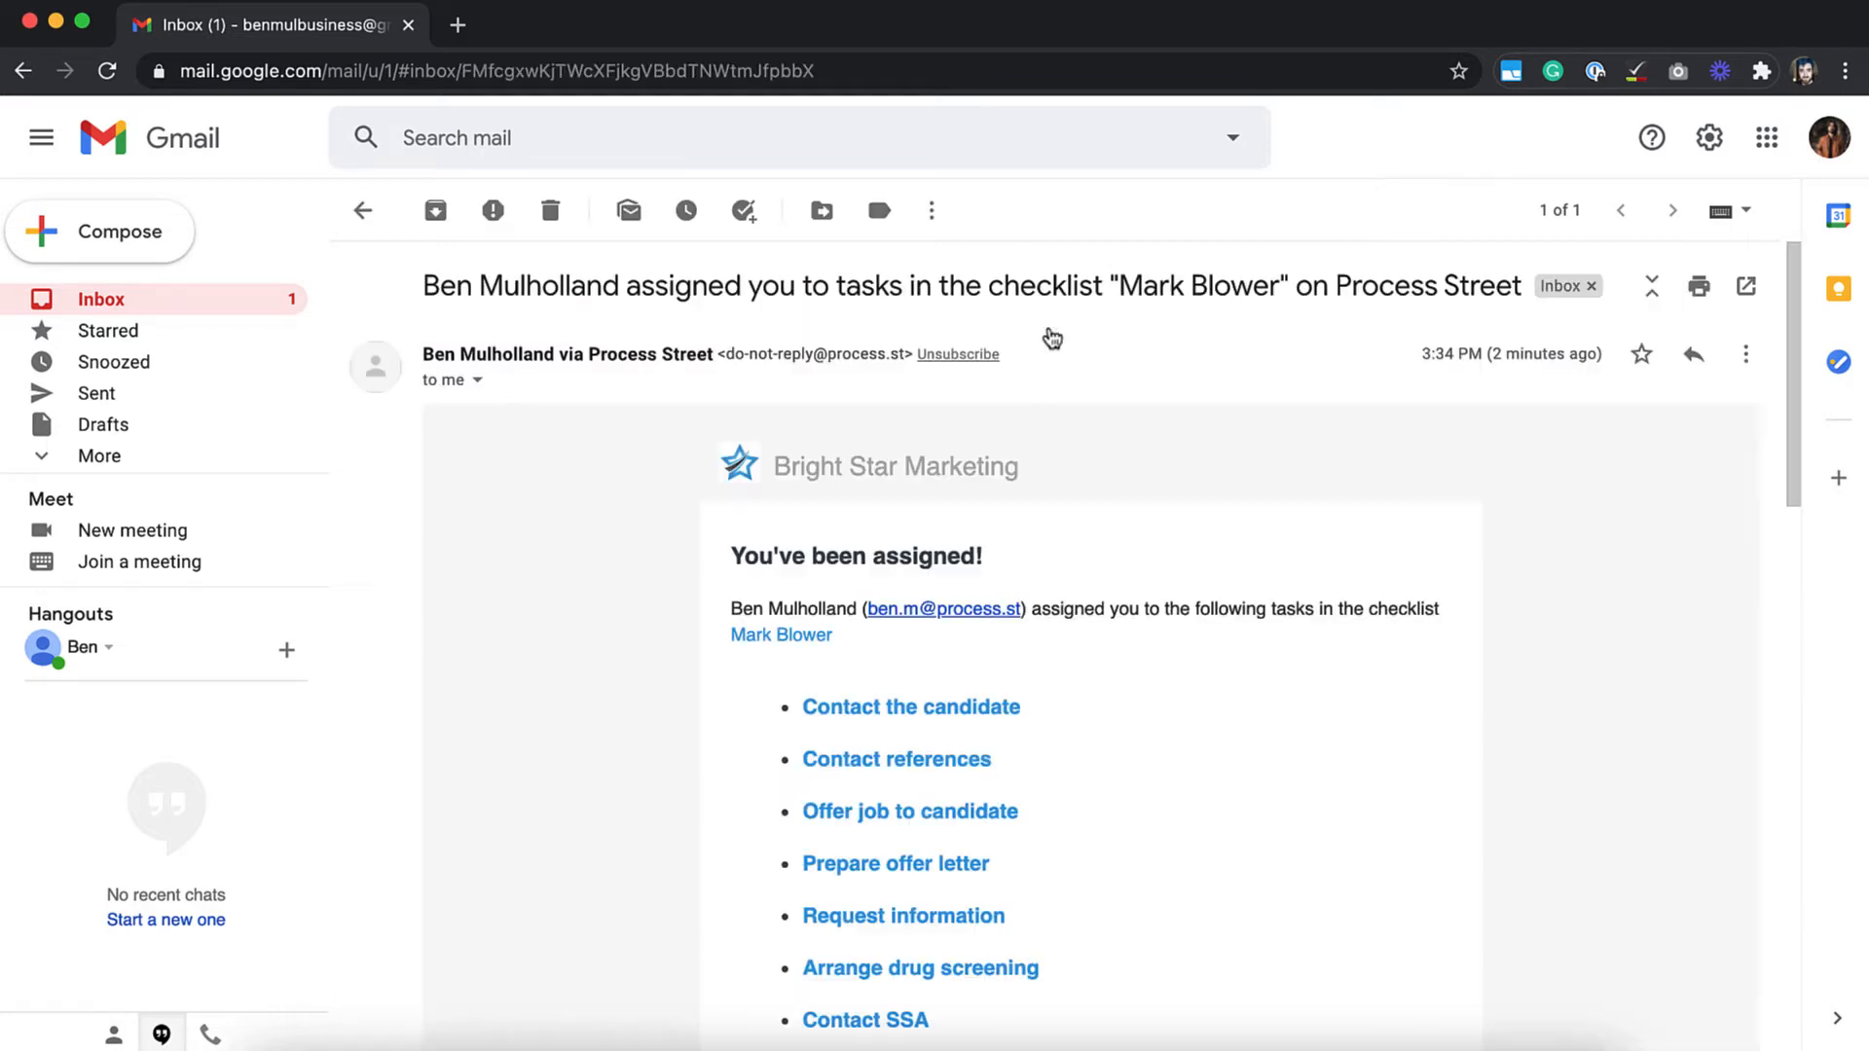
scroll(down, 3)
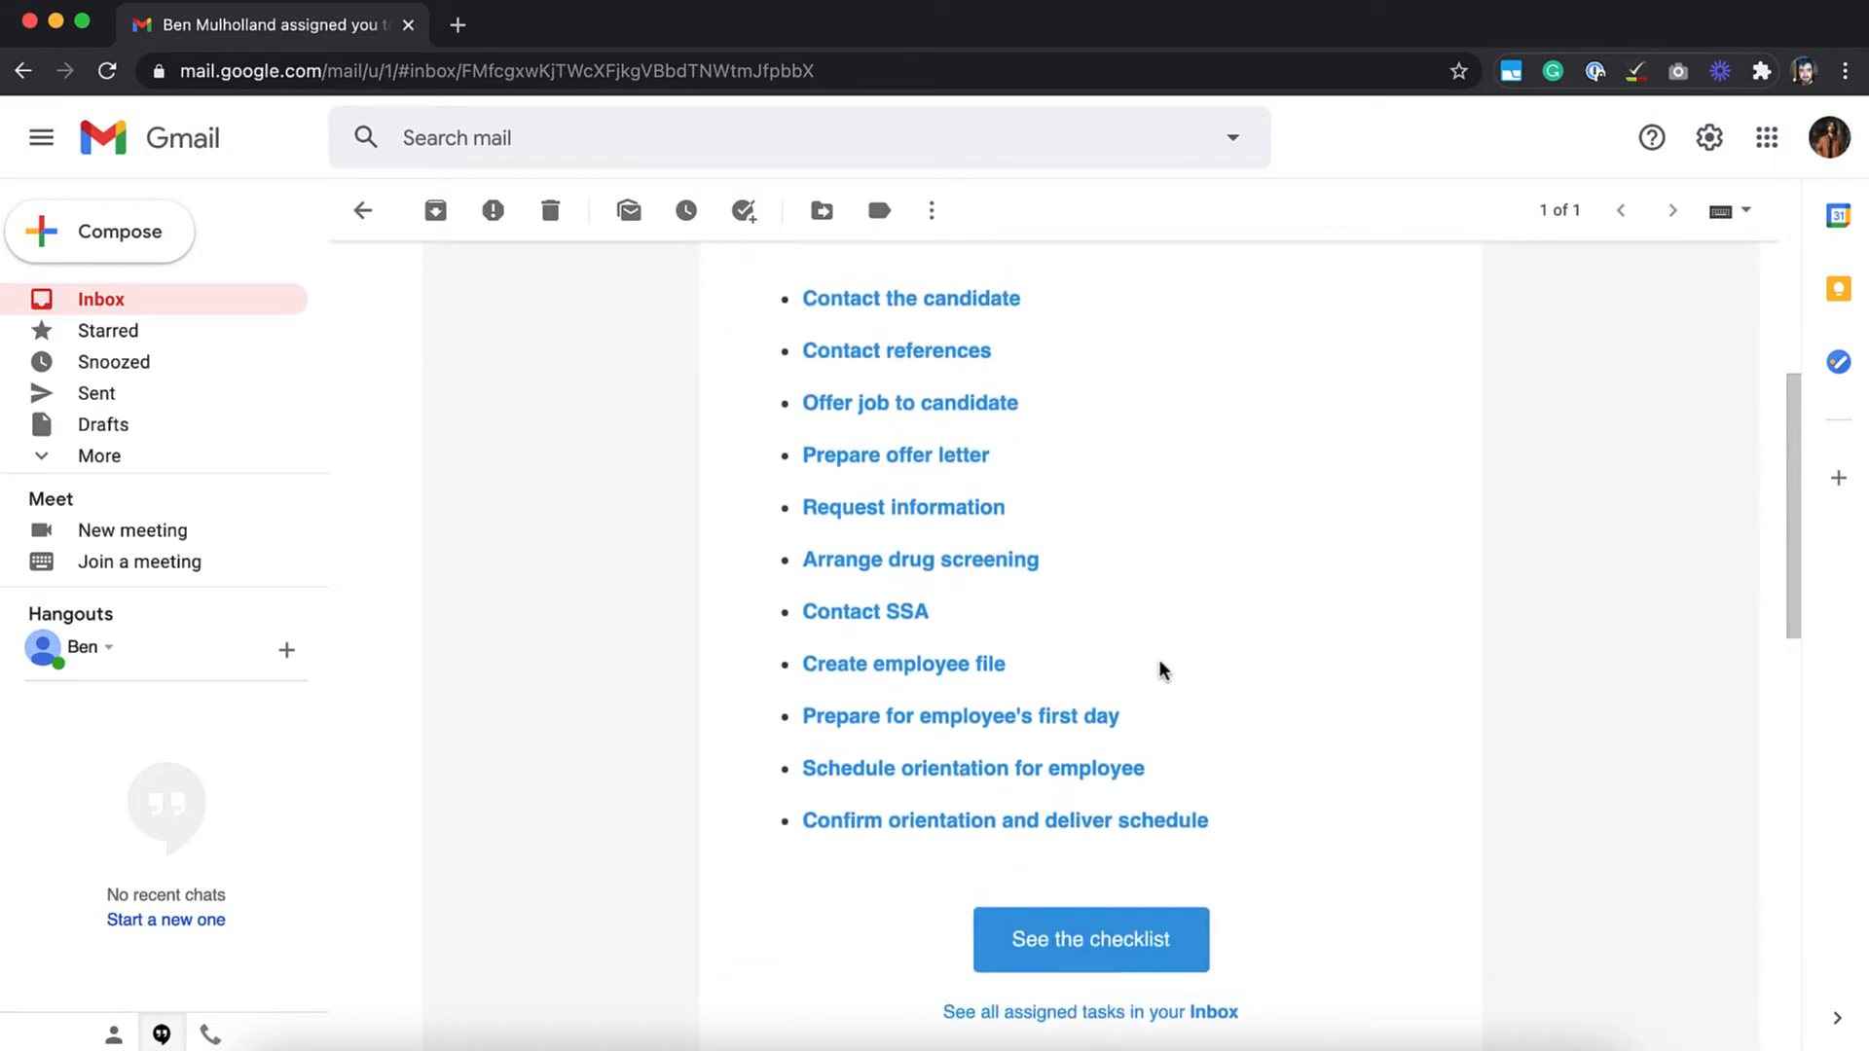
scroll(down, 3)
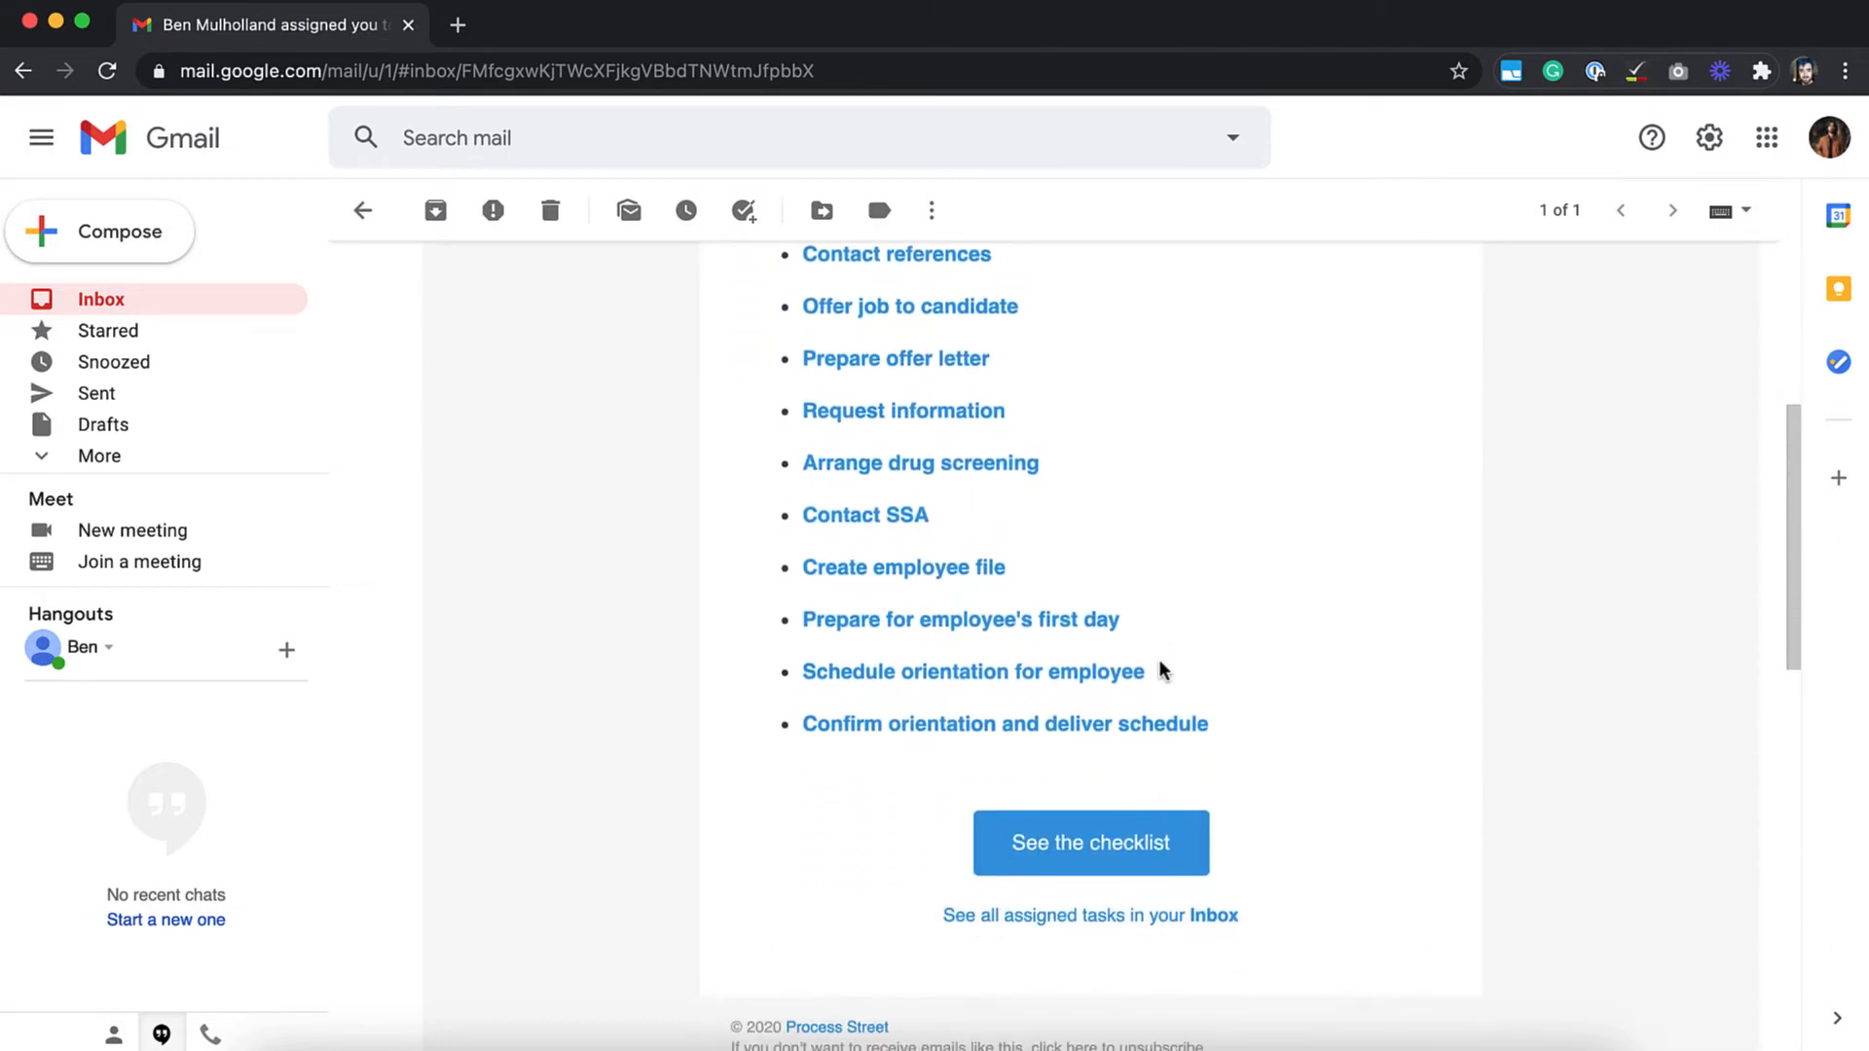
click(1090, 843)
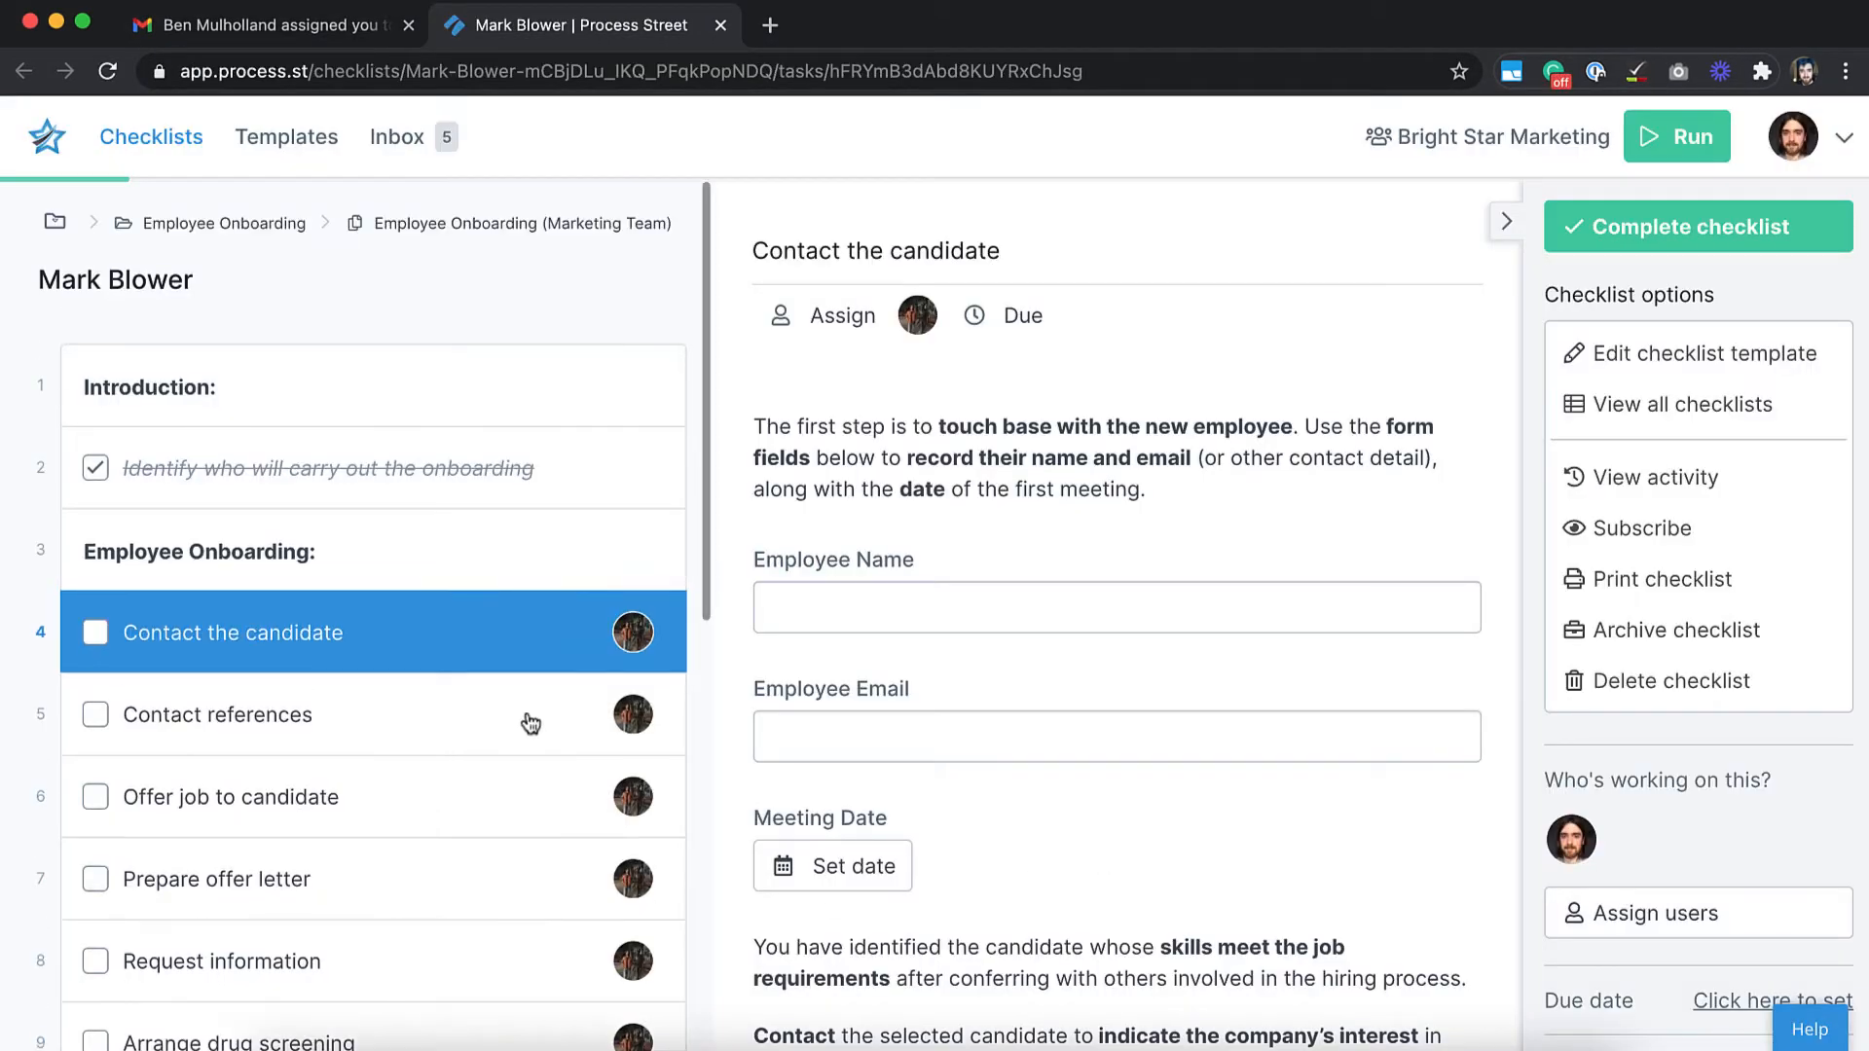
mouse_move(664, 606)
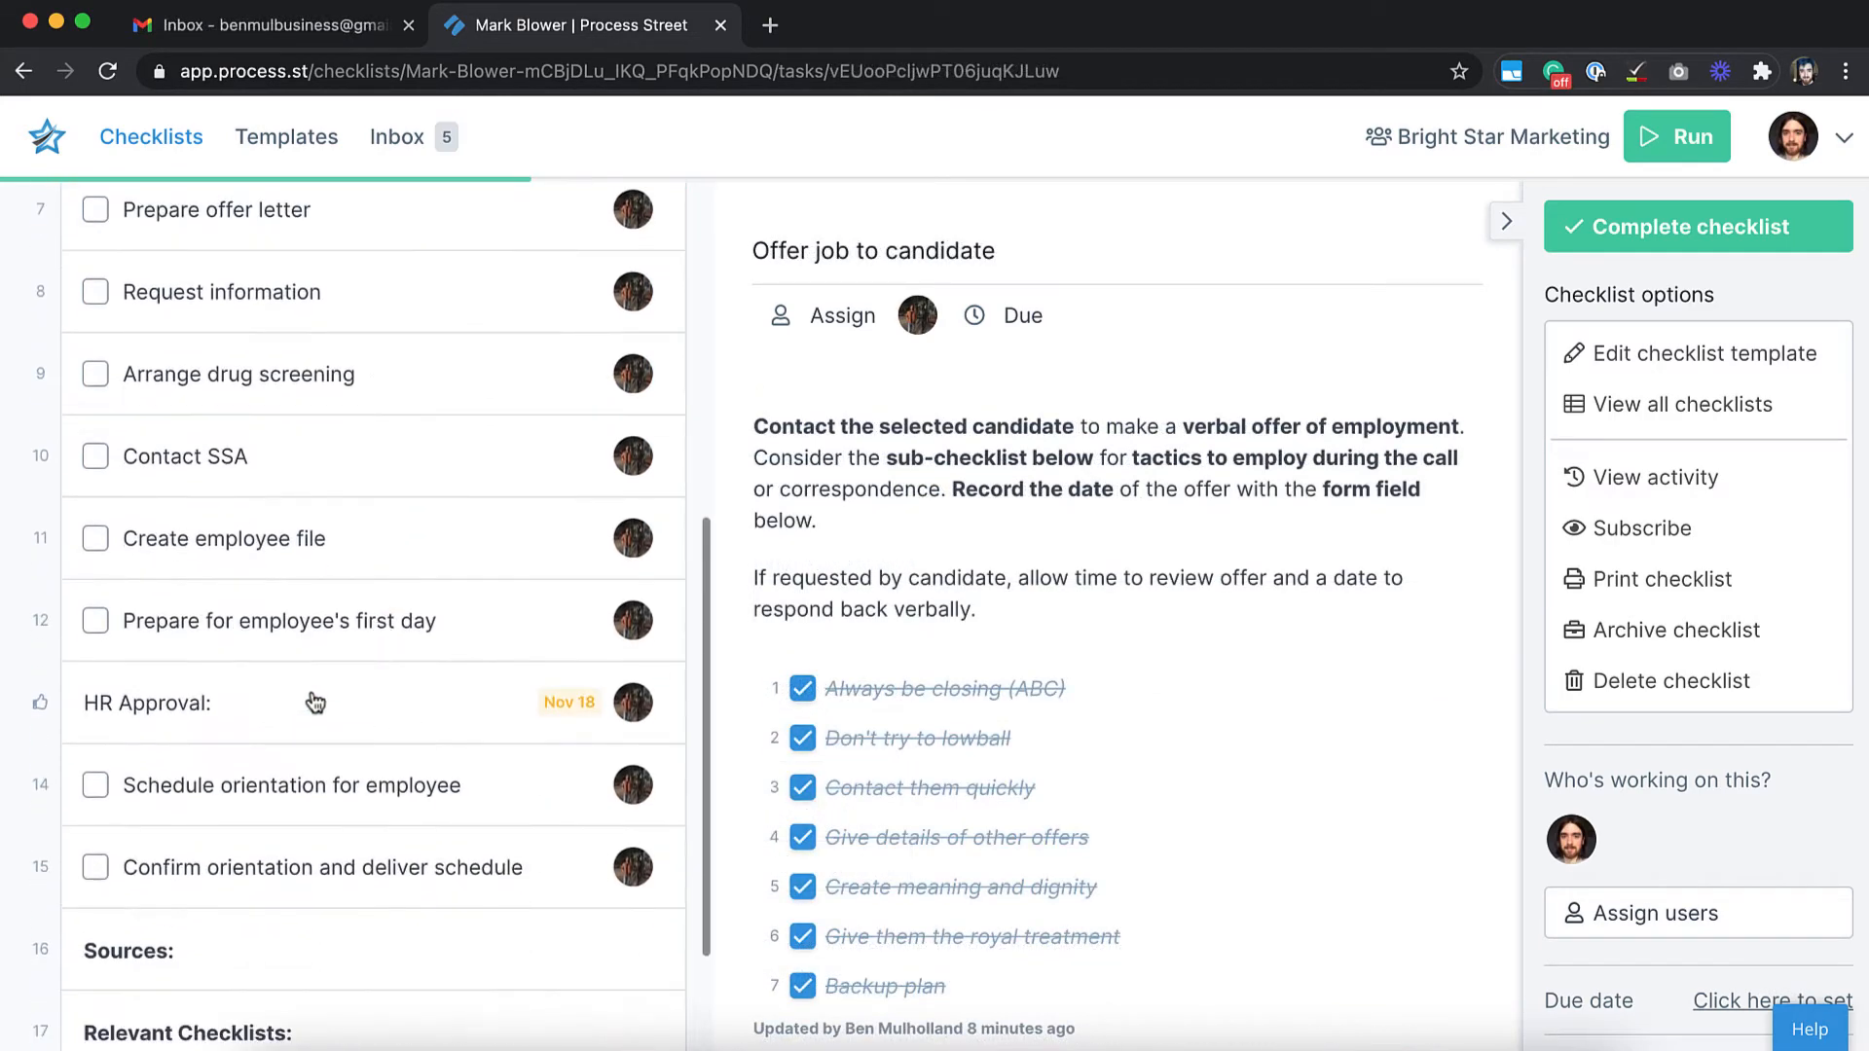
View the HR Approval task, then return to the Gmail inbox of notifications
click(148, 703)
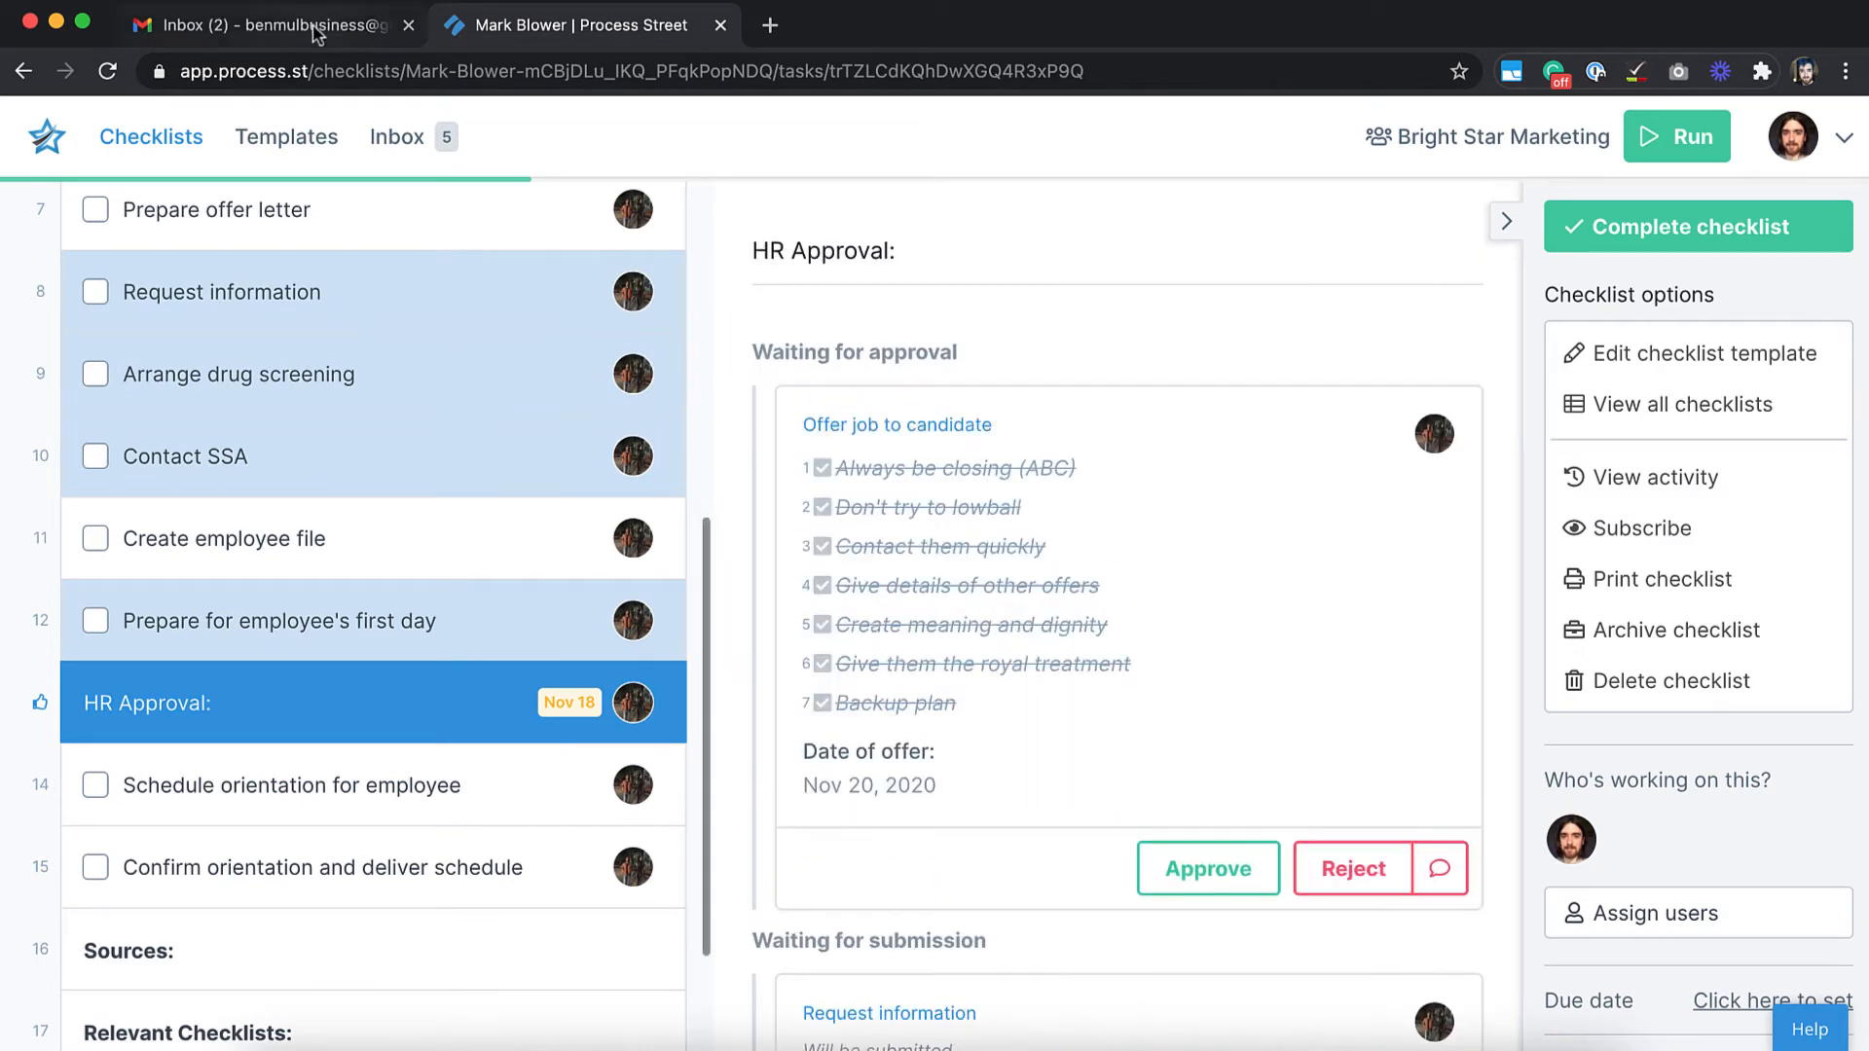
click(274, 25)
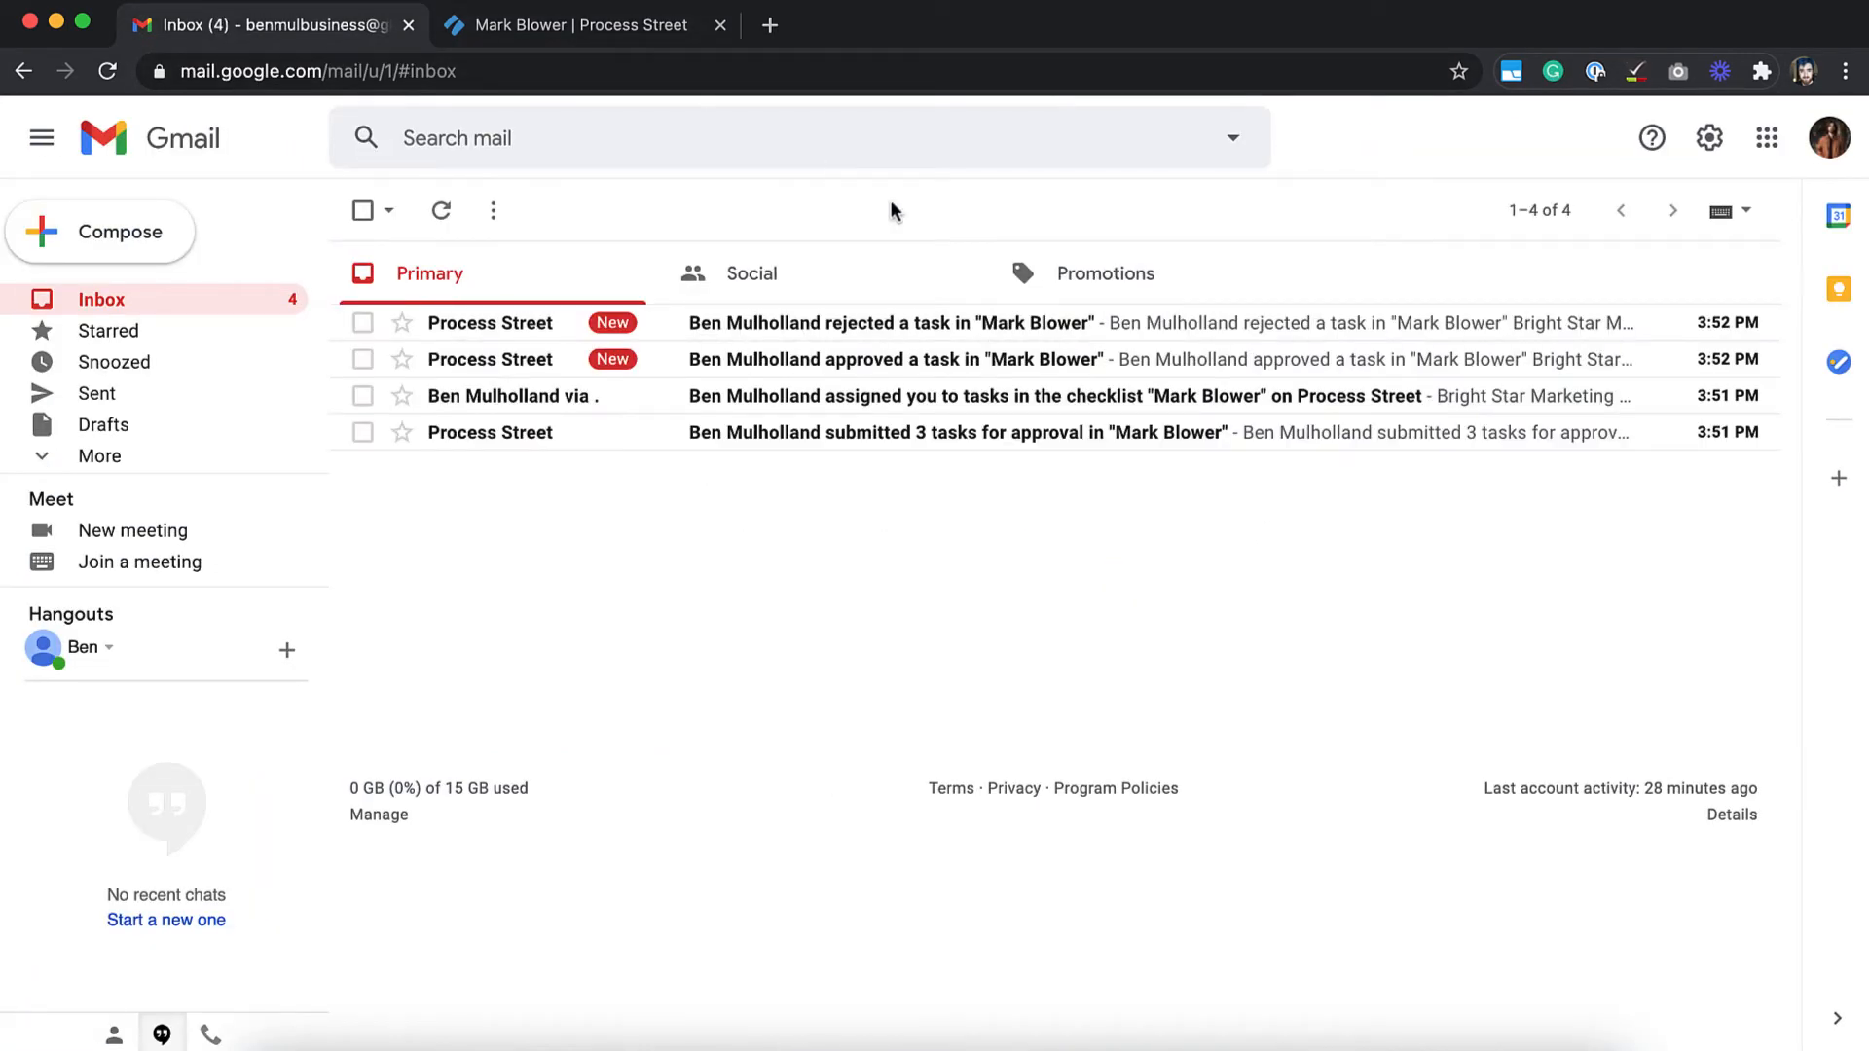
click(580, 25)
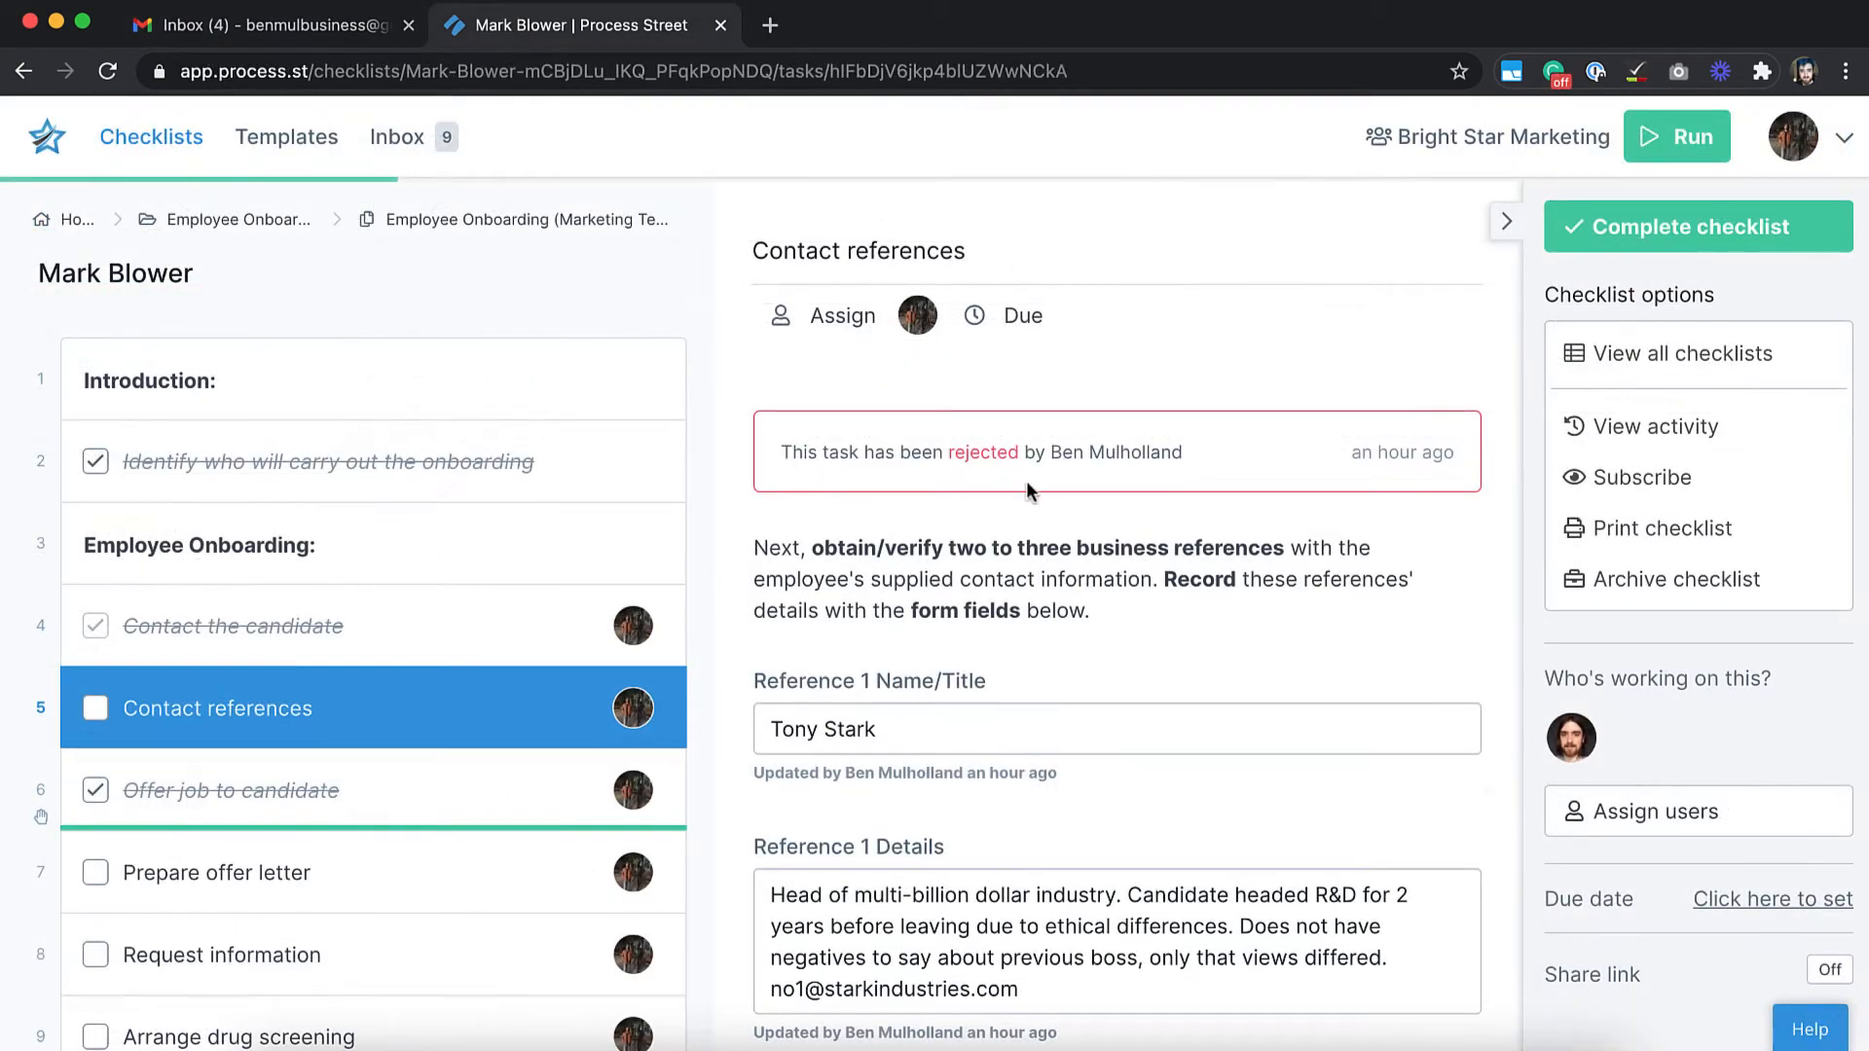
click(1644, 477)
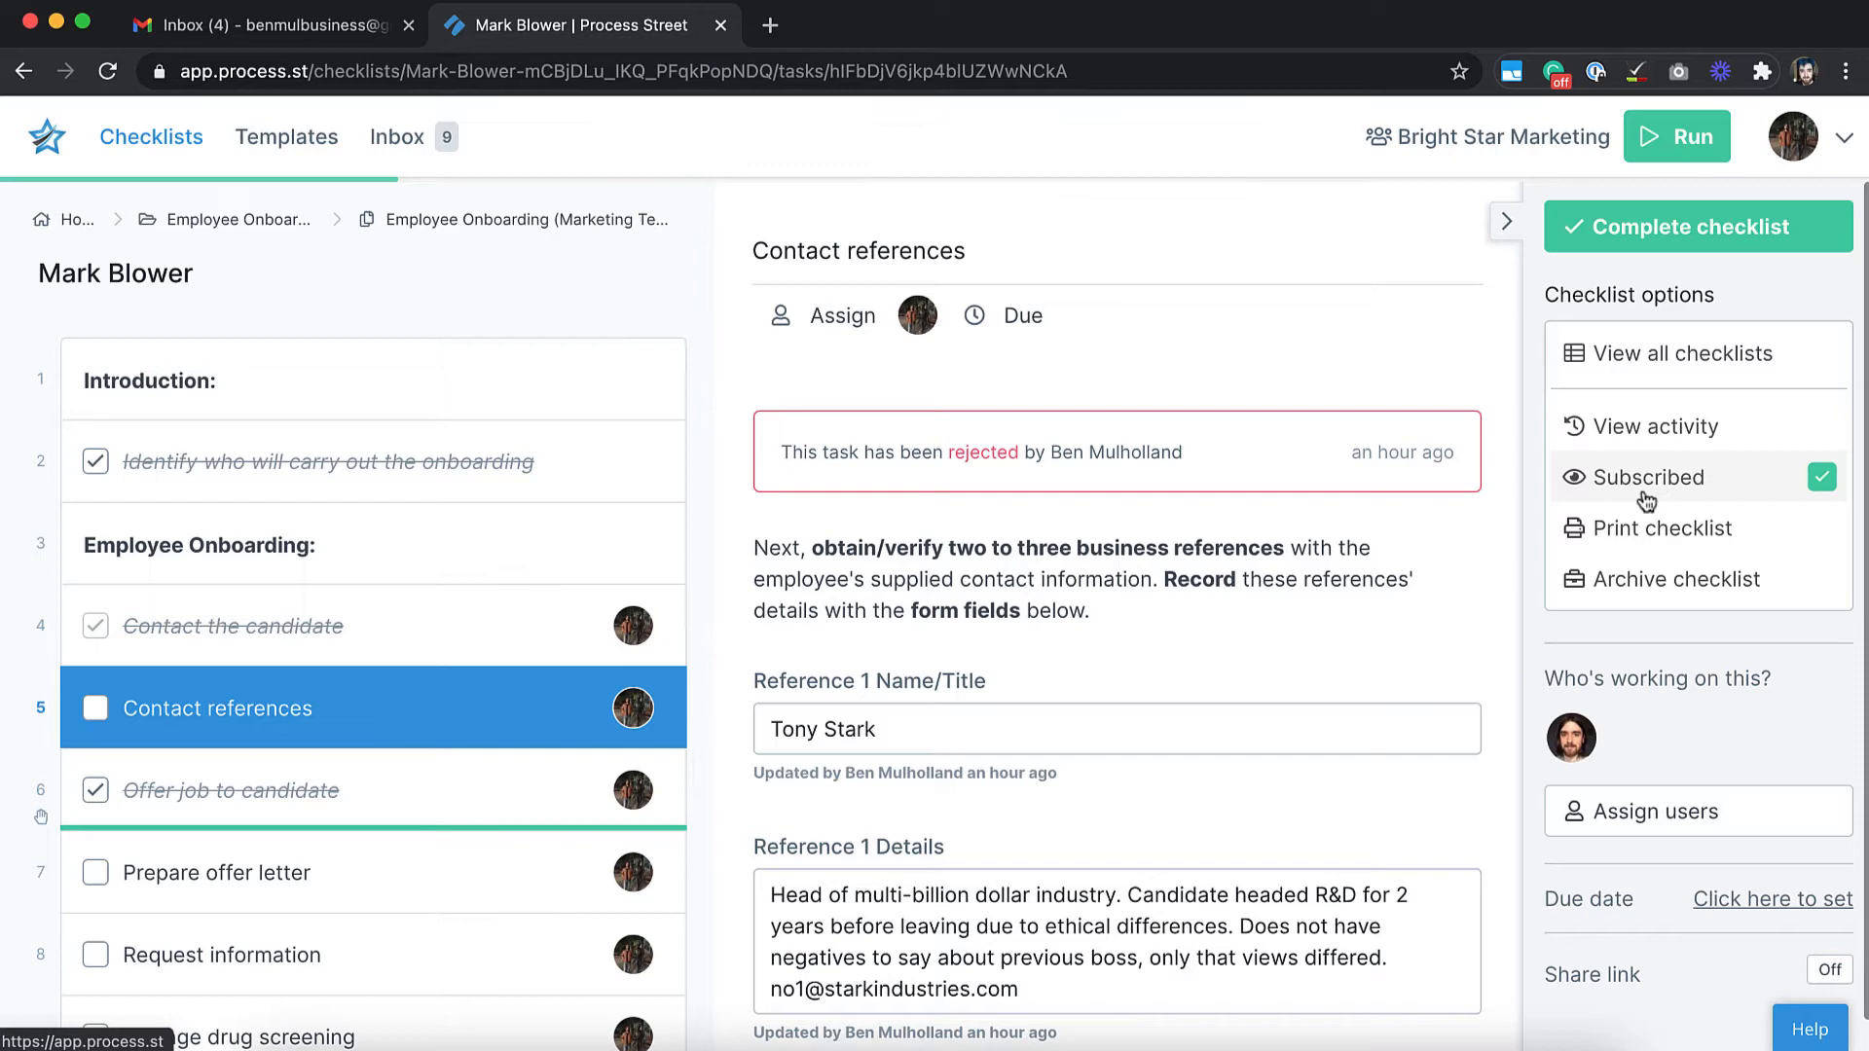
click(251, 25)
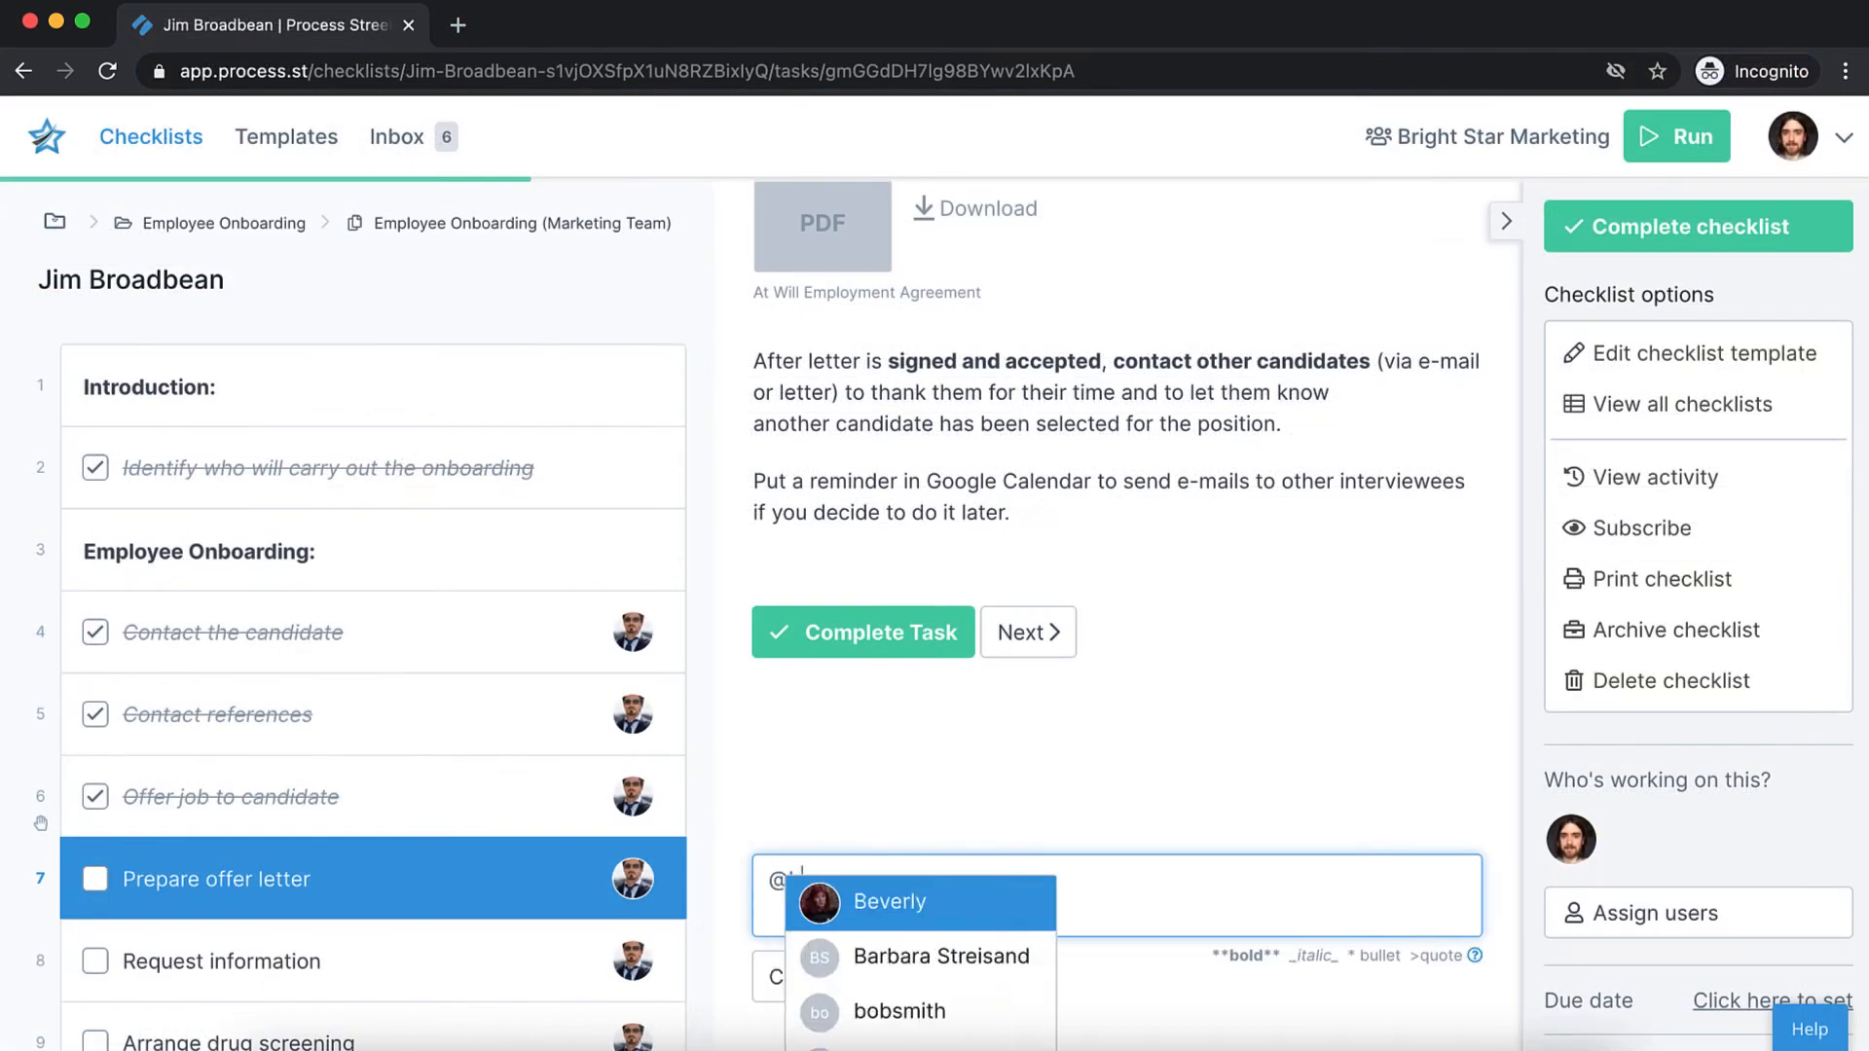
text(@Ben Sykes Have you)
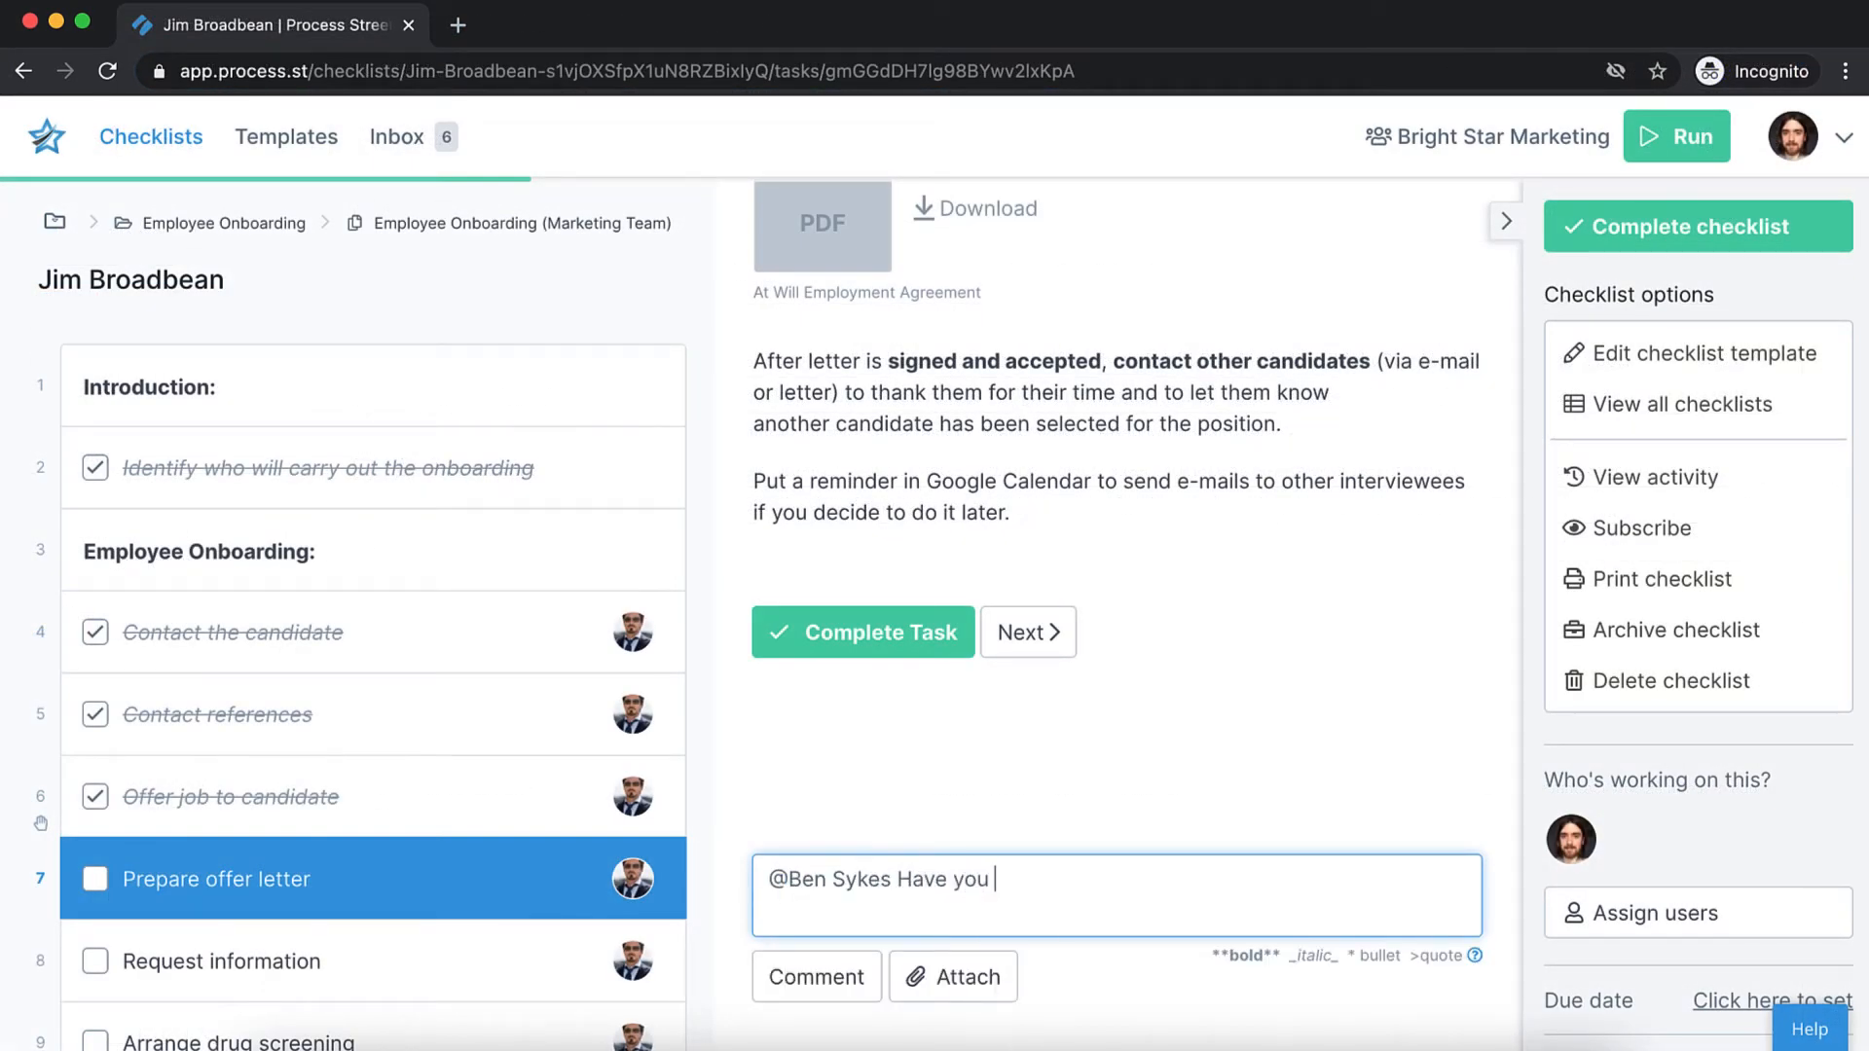
text(prepped this offer)
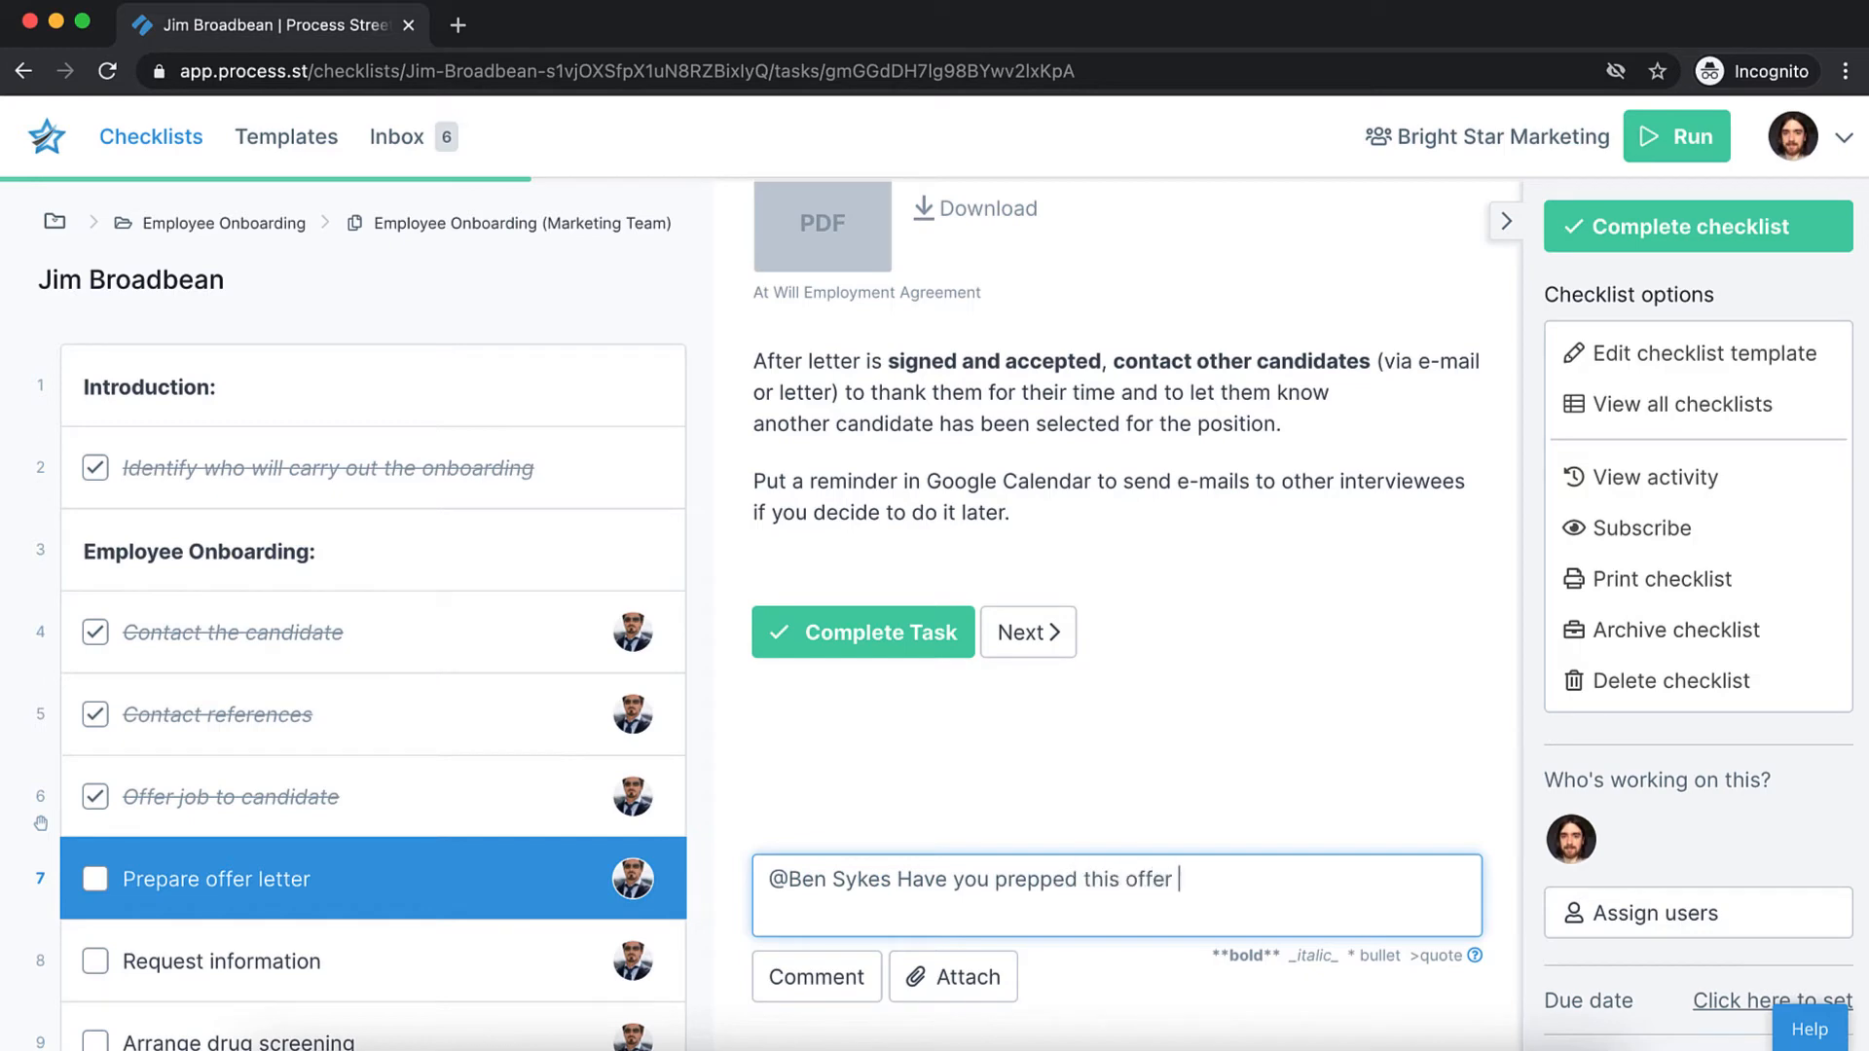
click(816, 977)
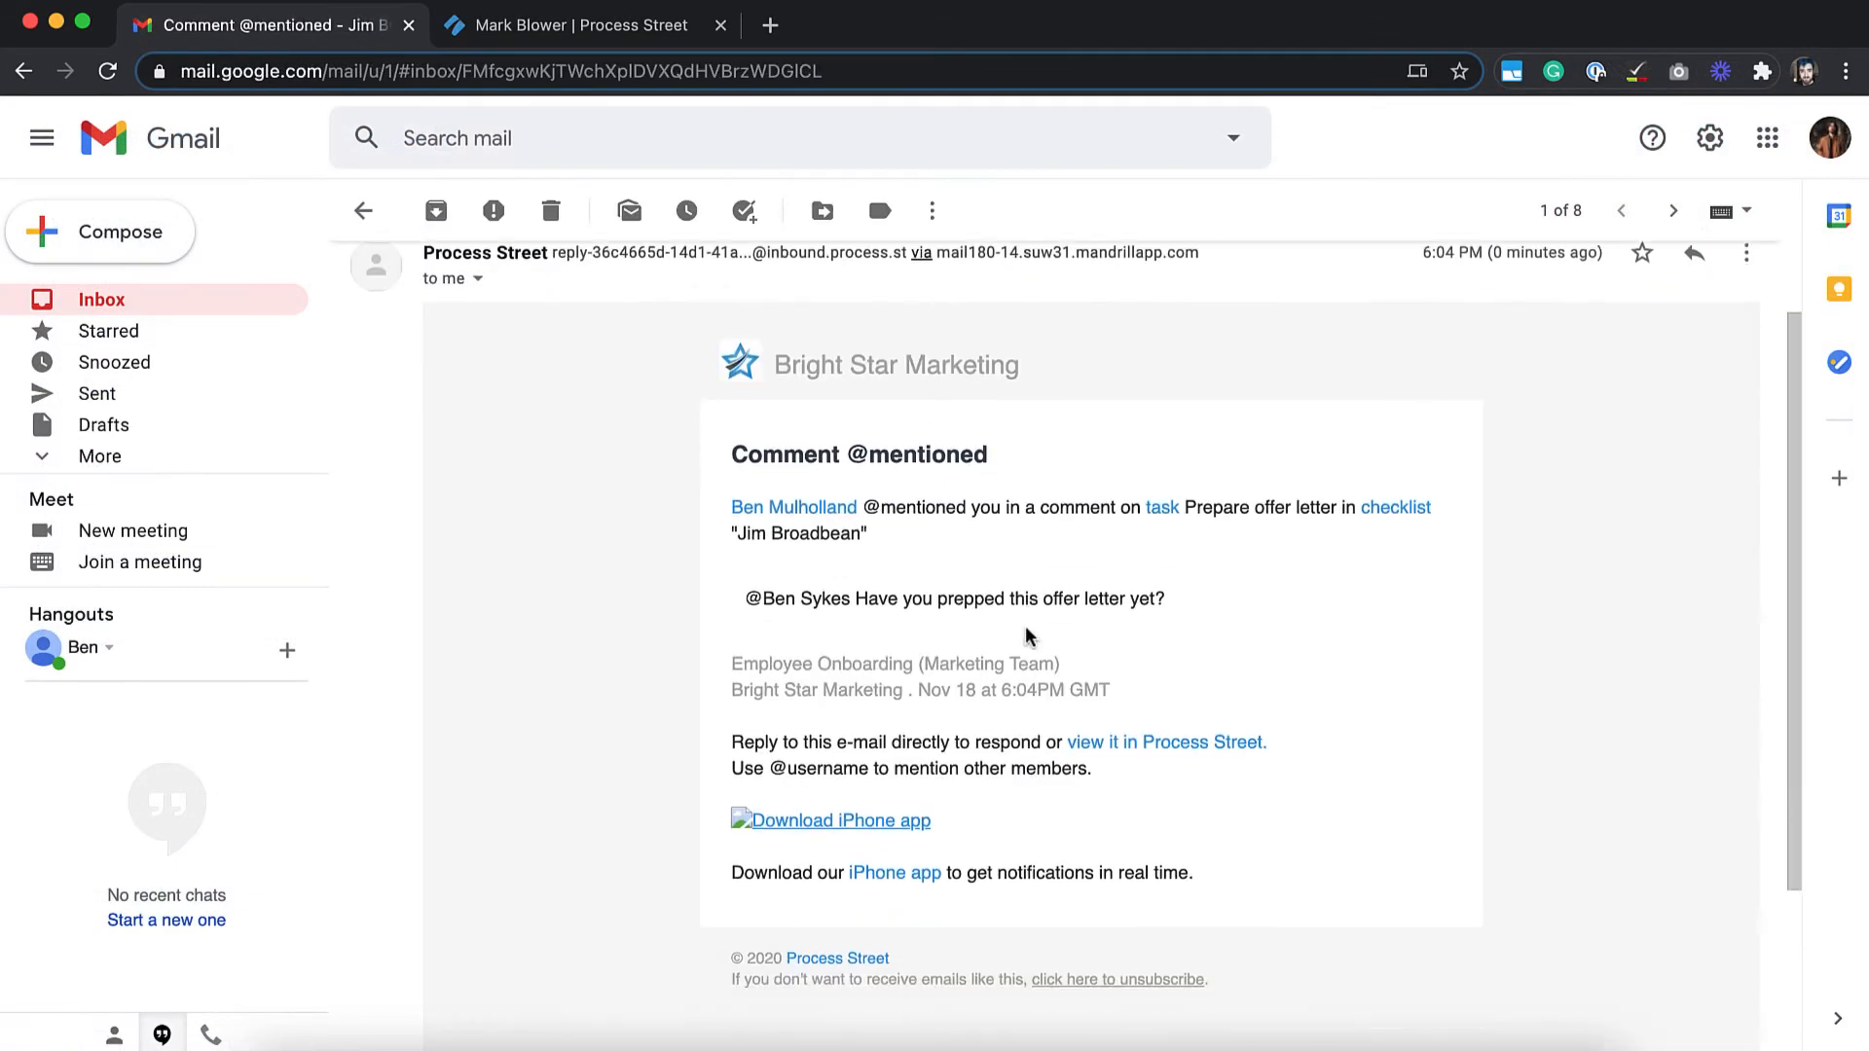
click(1694, 251)
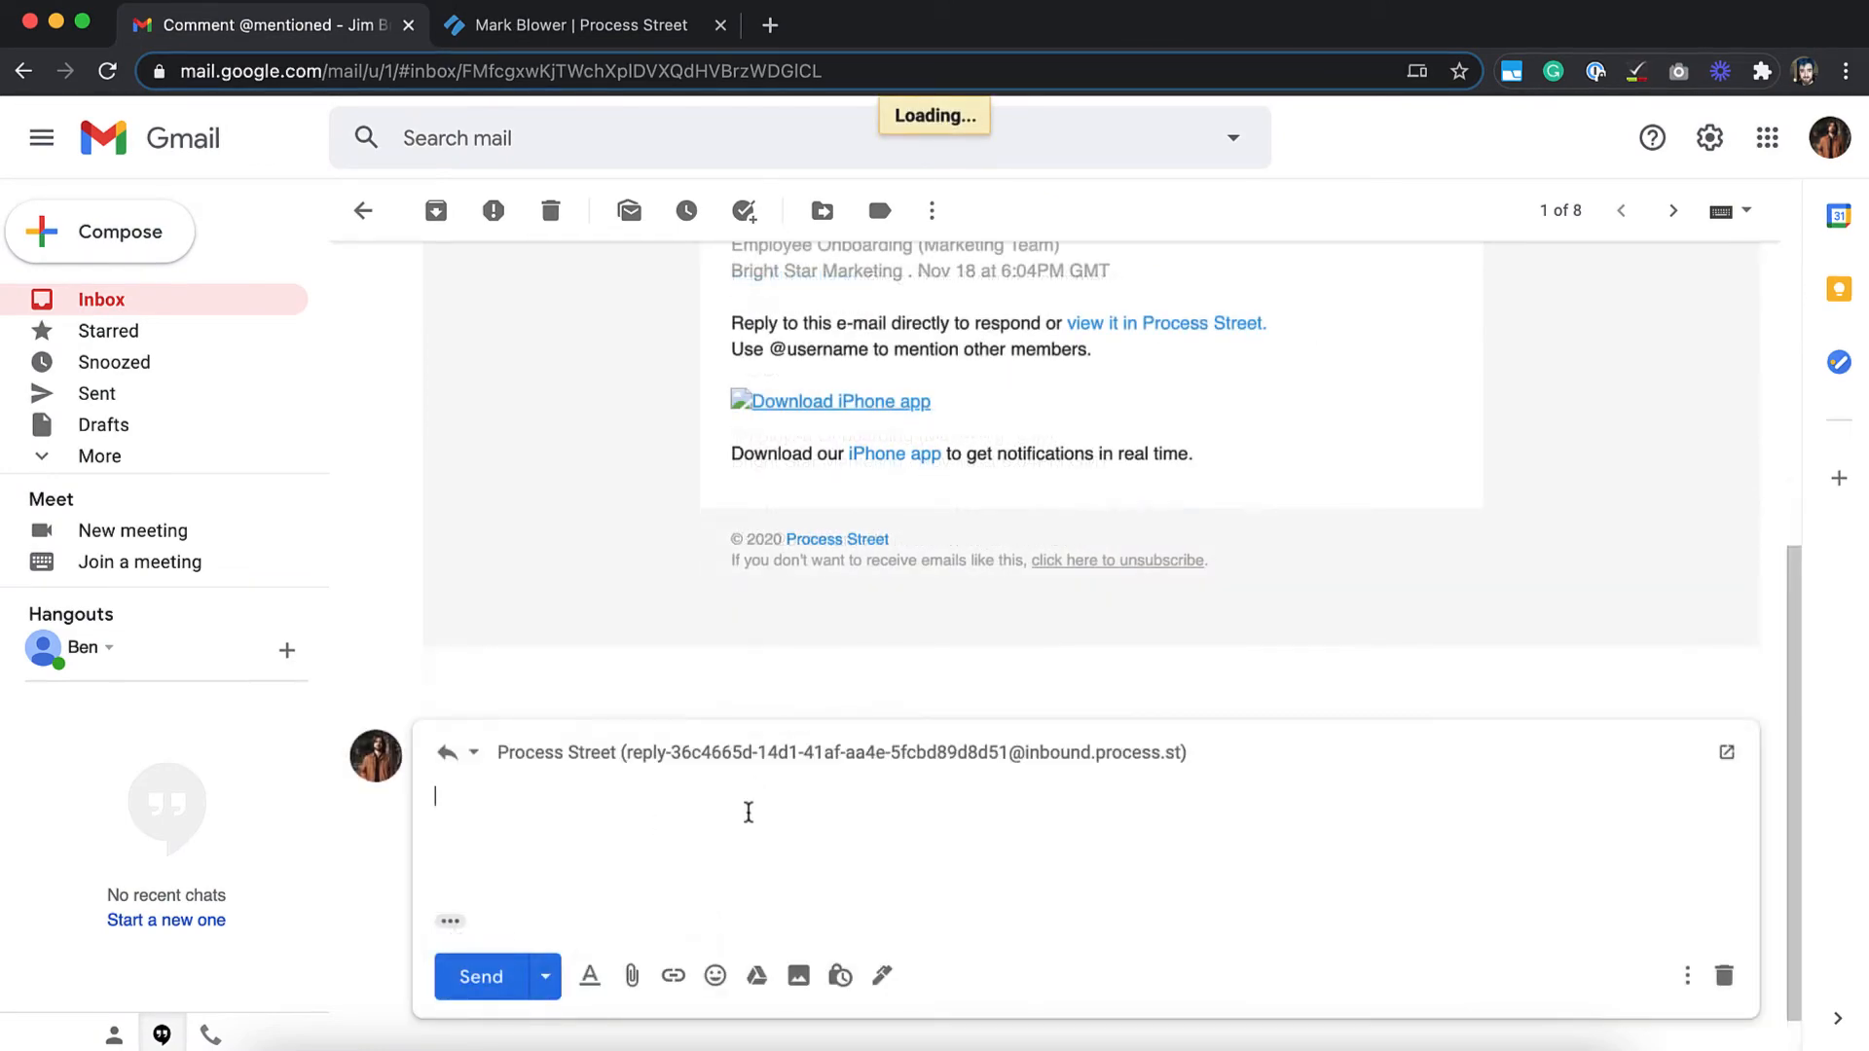
text(Not yet, but I will today!)
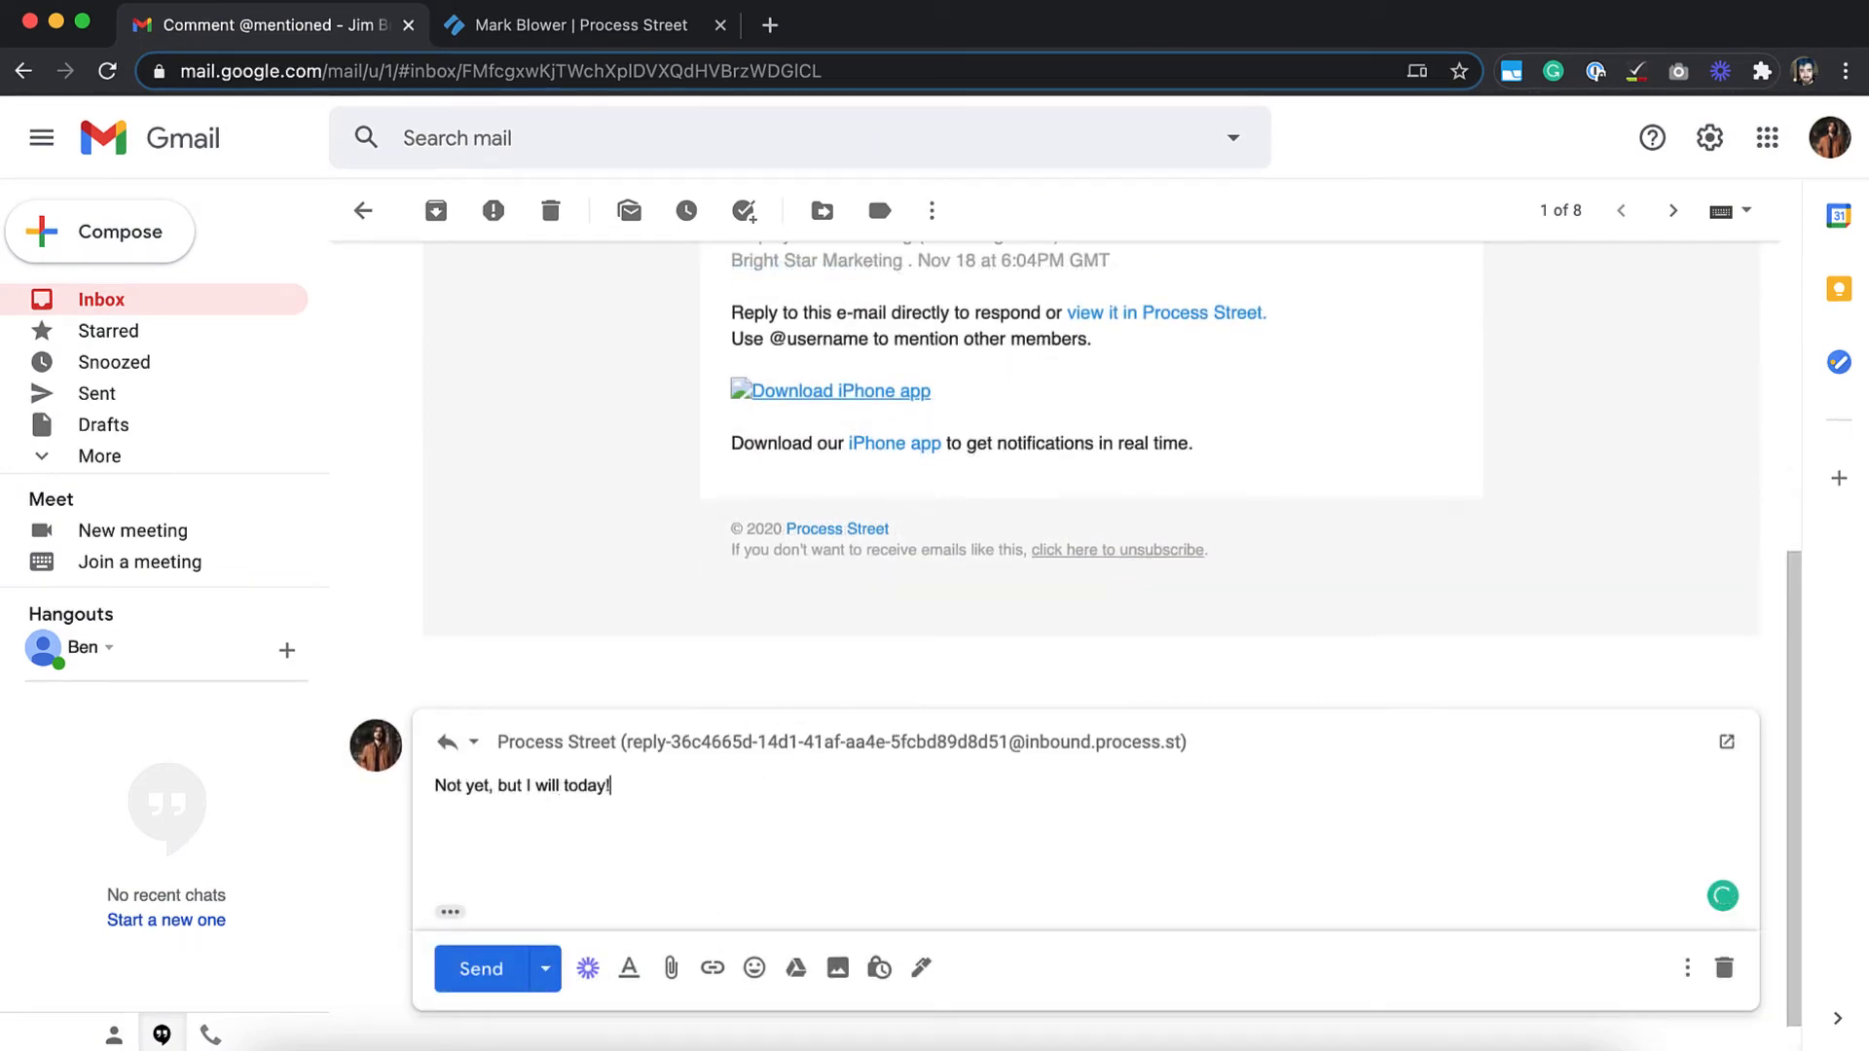
click(567, 23)
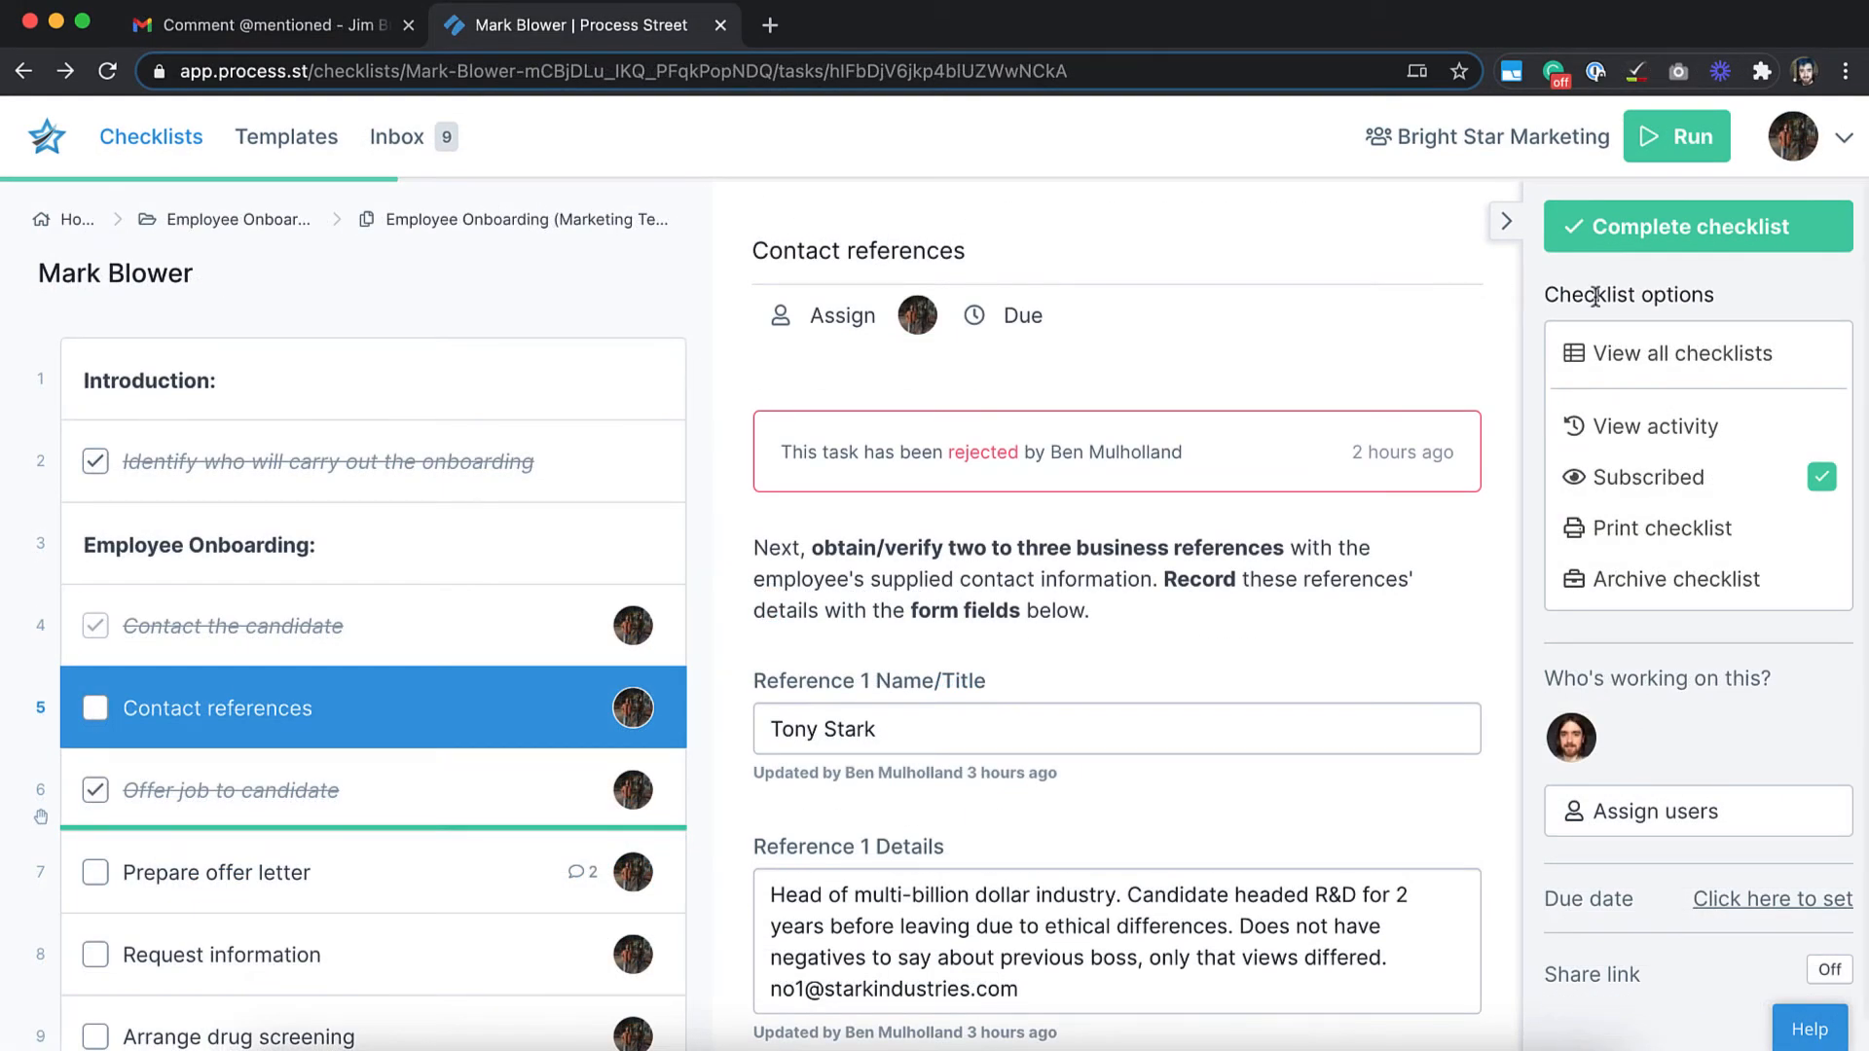
Go to My Profile & Settings for Ben Sykes from the avatar menu
click(1842, 136)
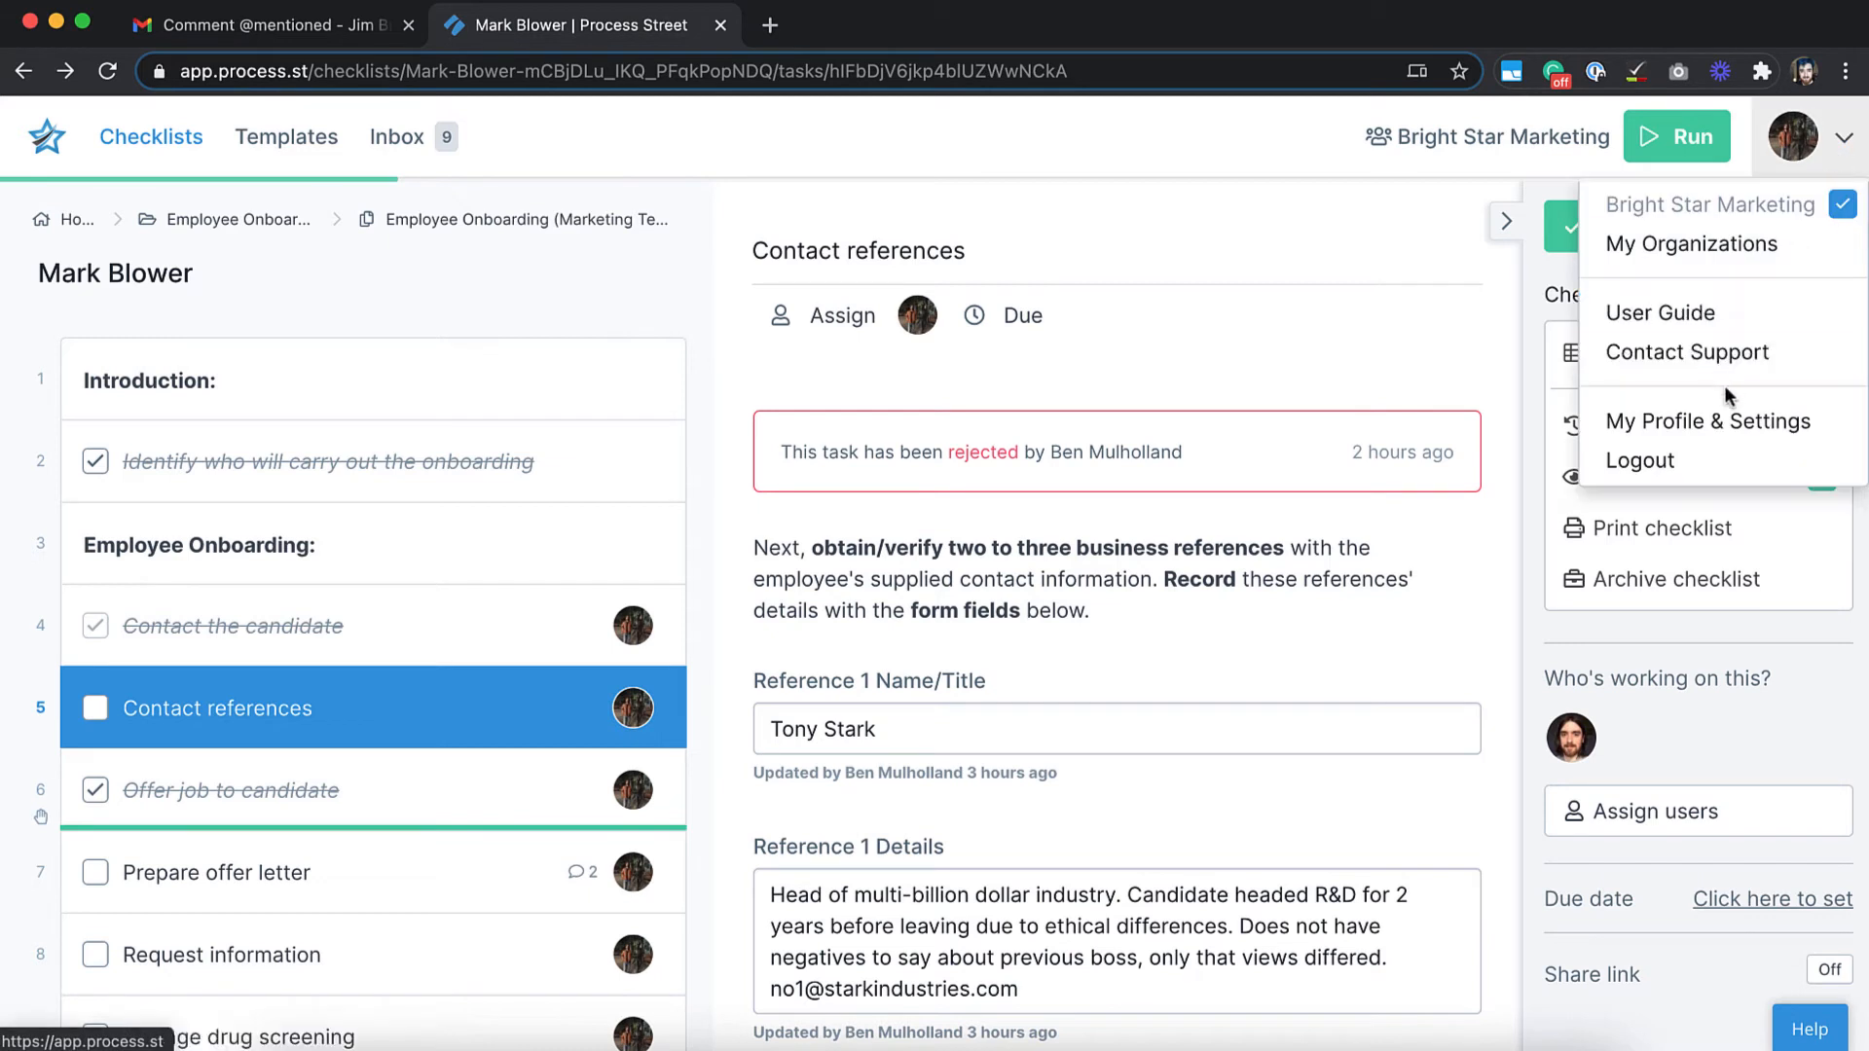
click(1709, 420)
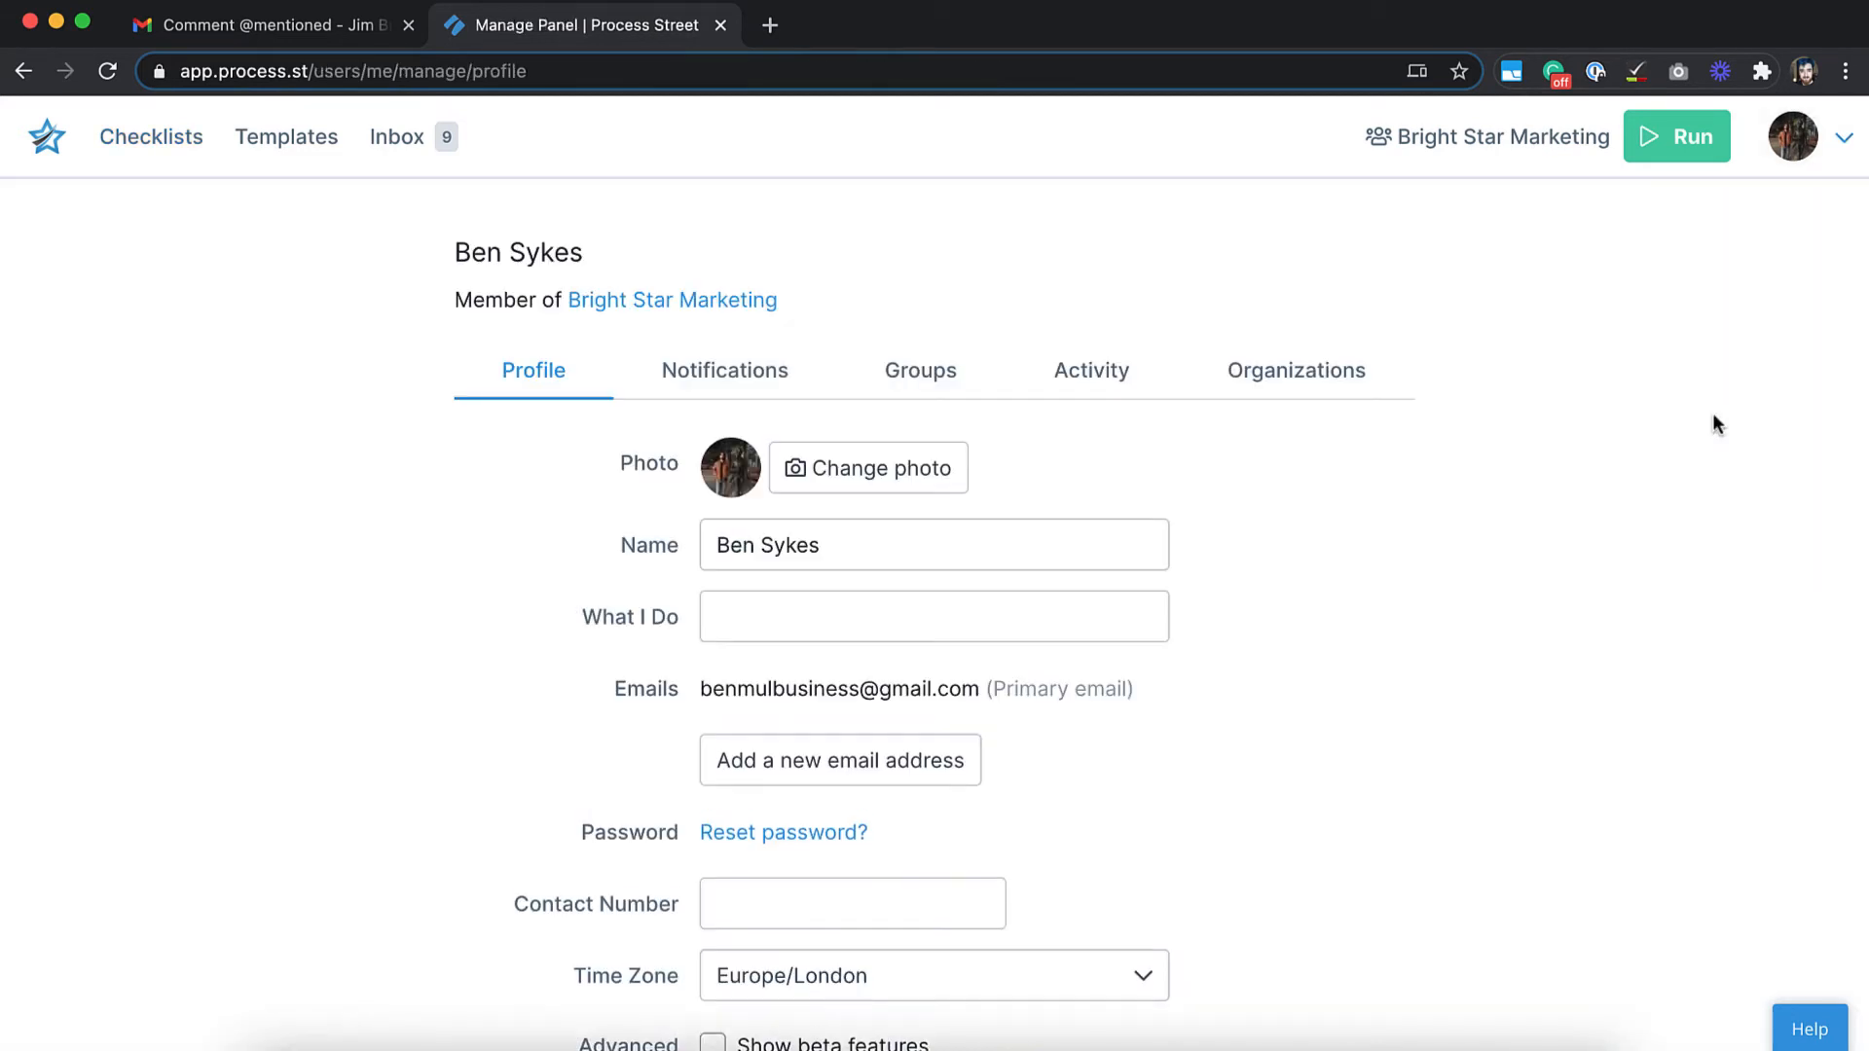
mouse_move(725, 370)
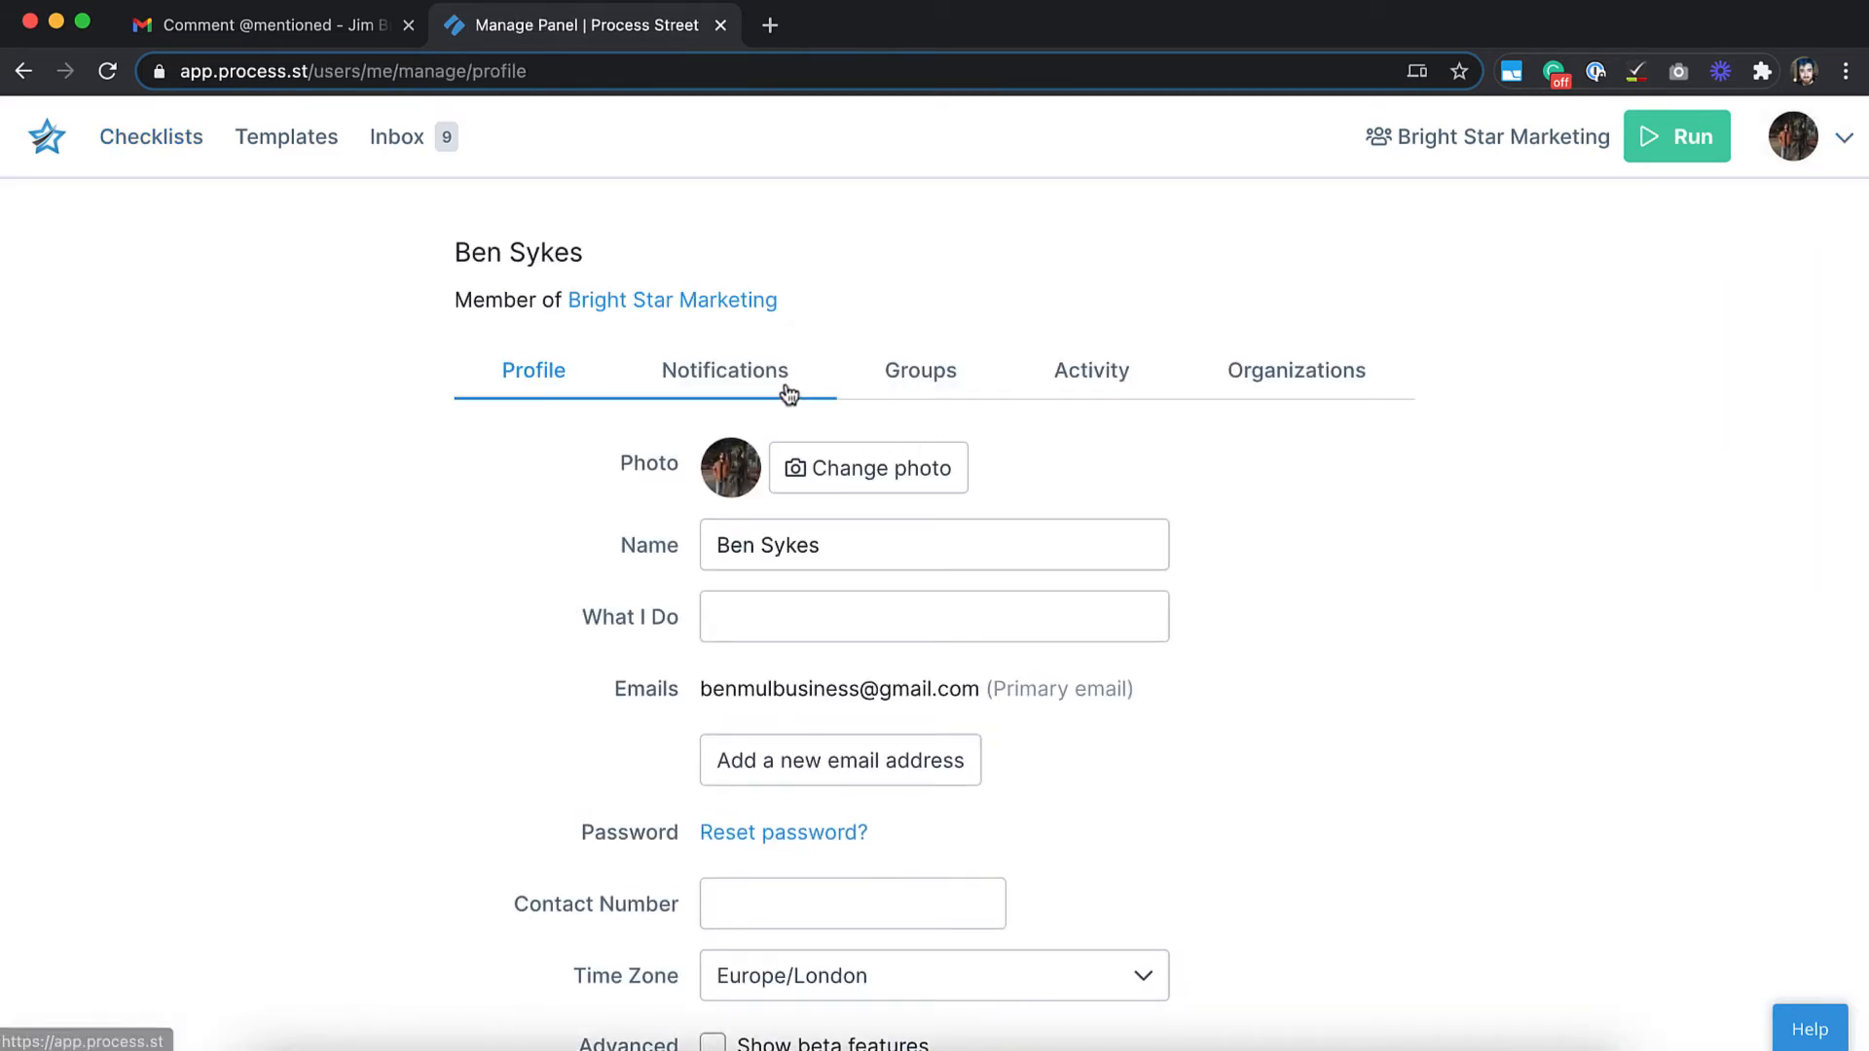
In Notifications, toggle the daily inbox reminder and enable checklist-assignment emails
click(724, 370)
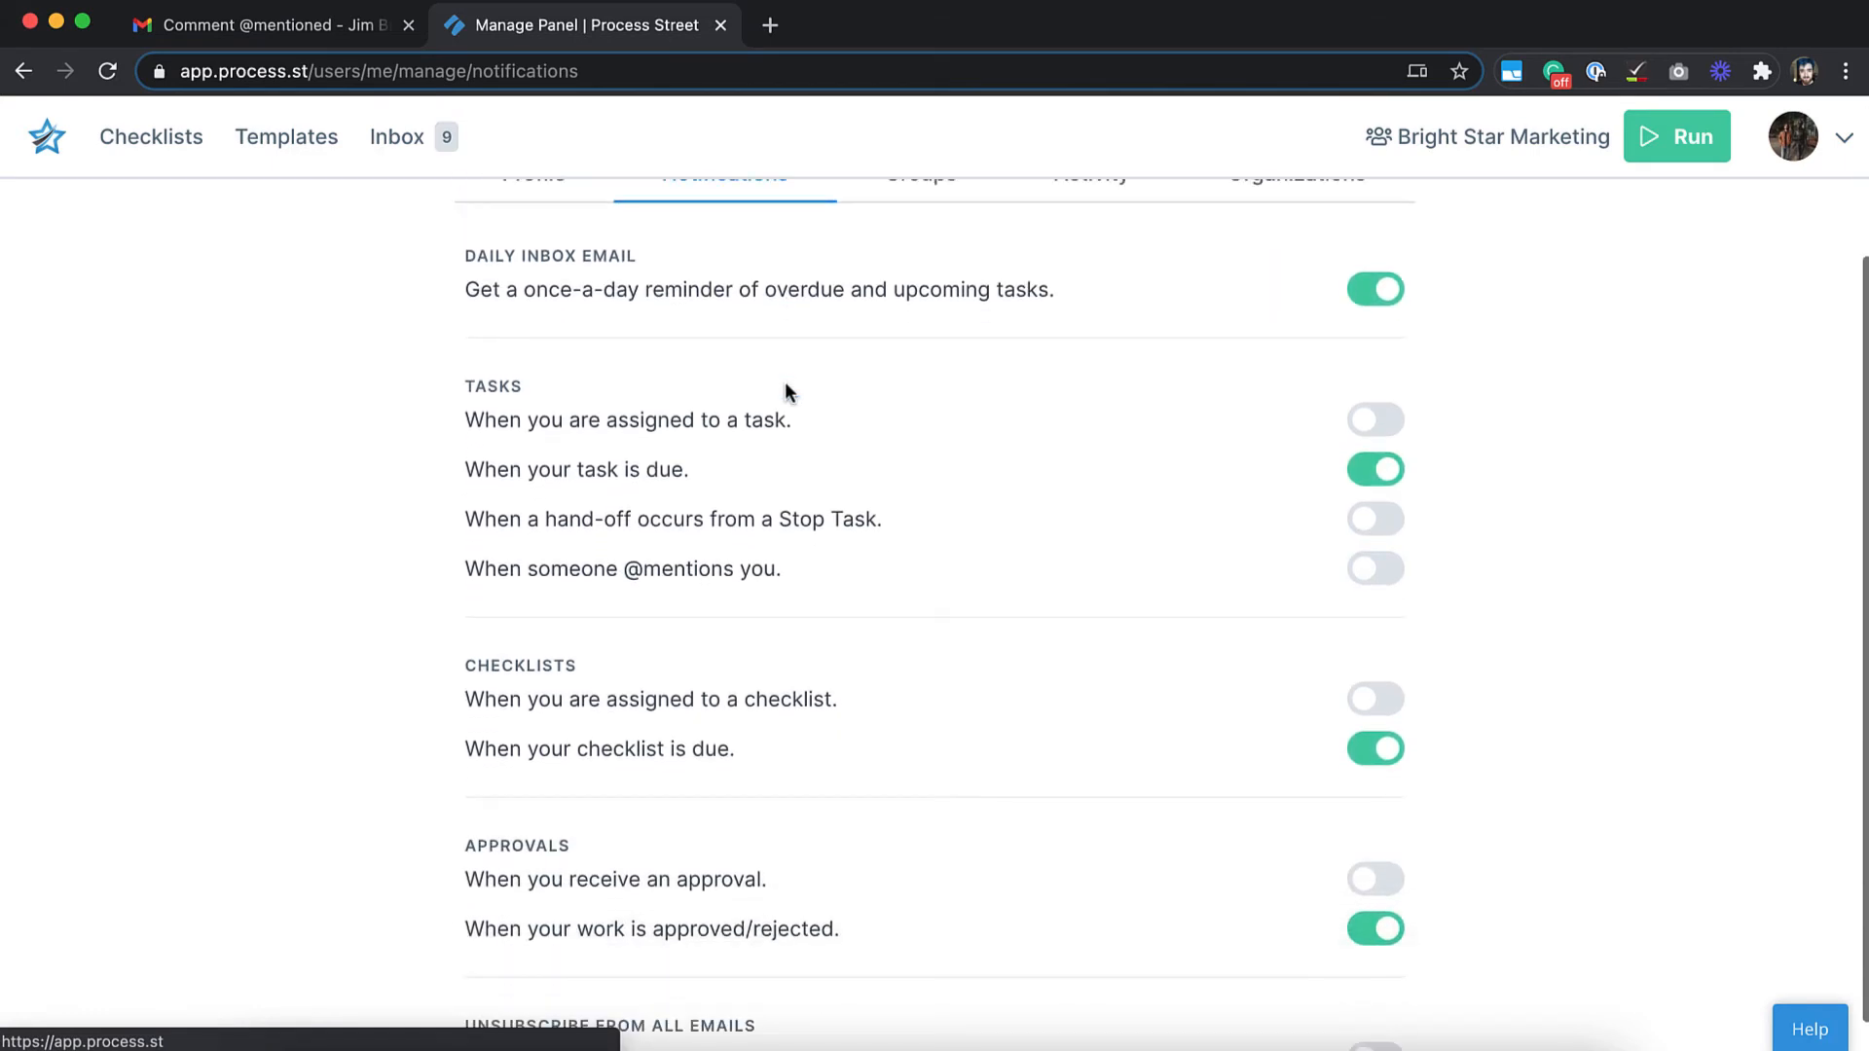
click(1374, 288)
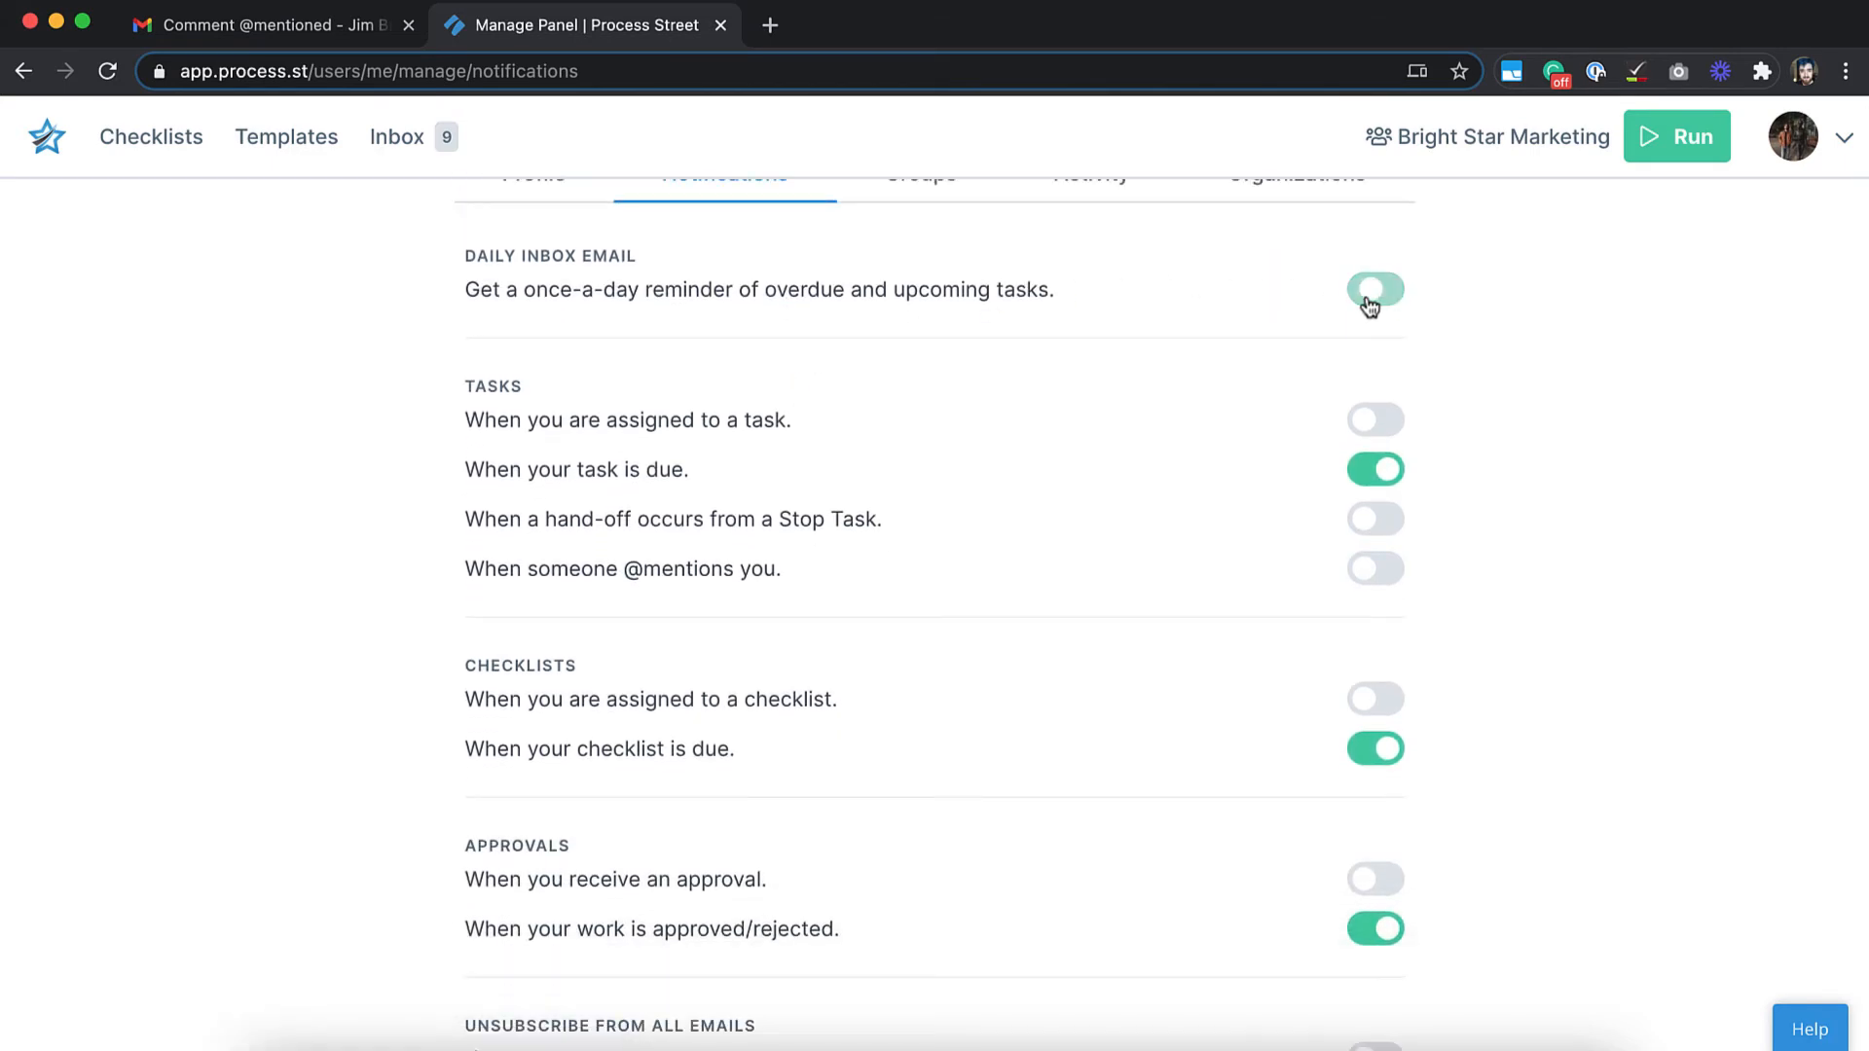
click(1377, 288)
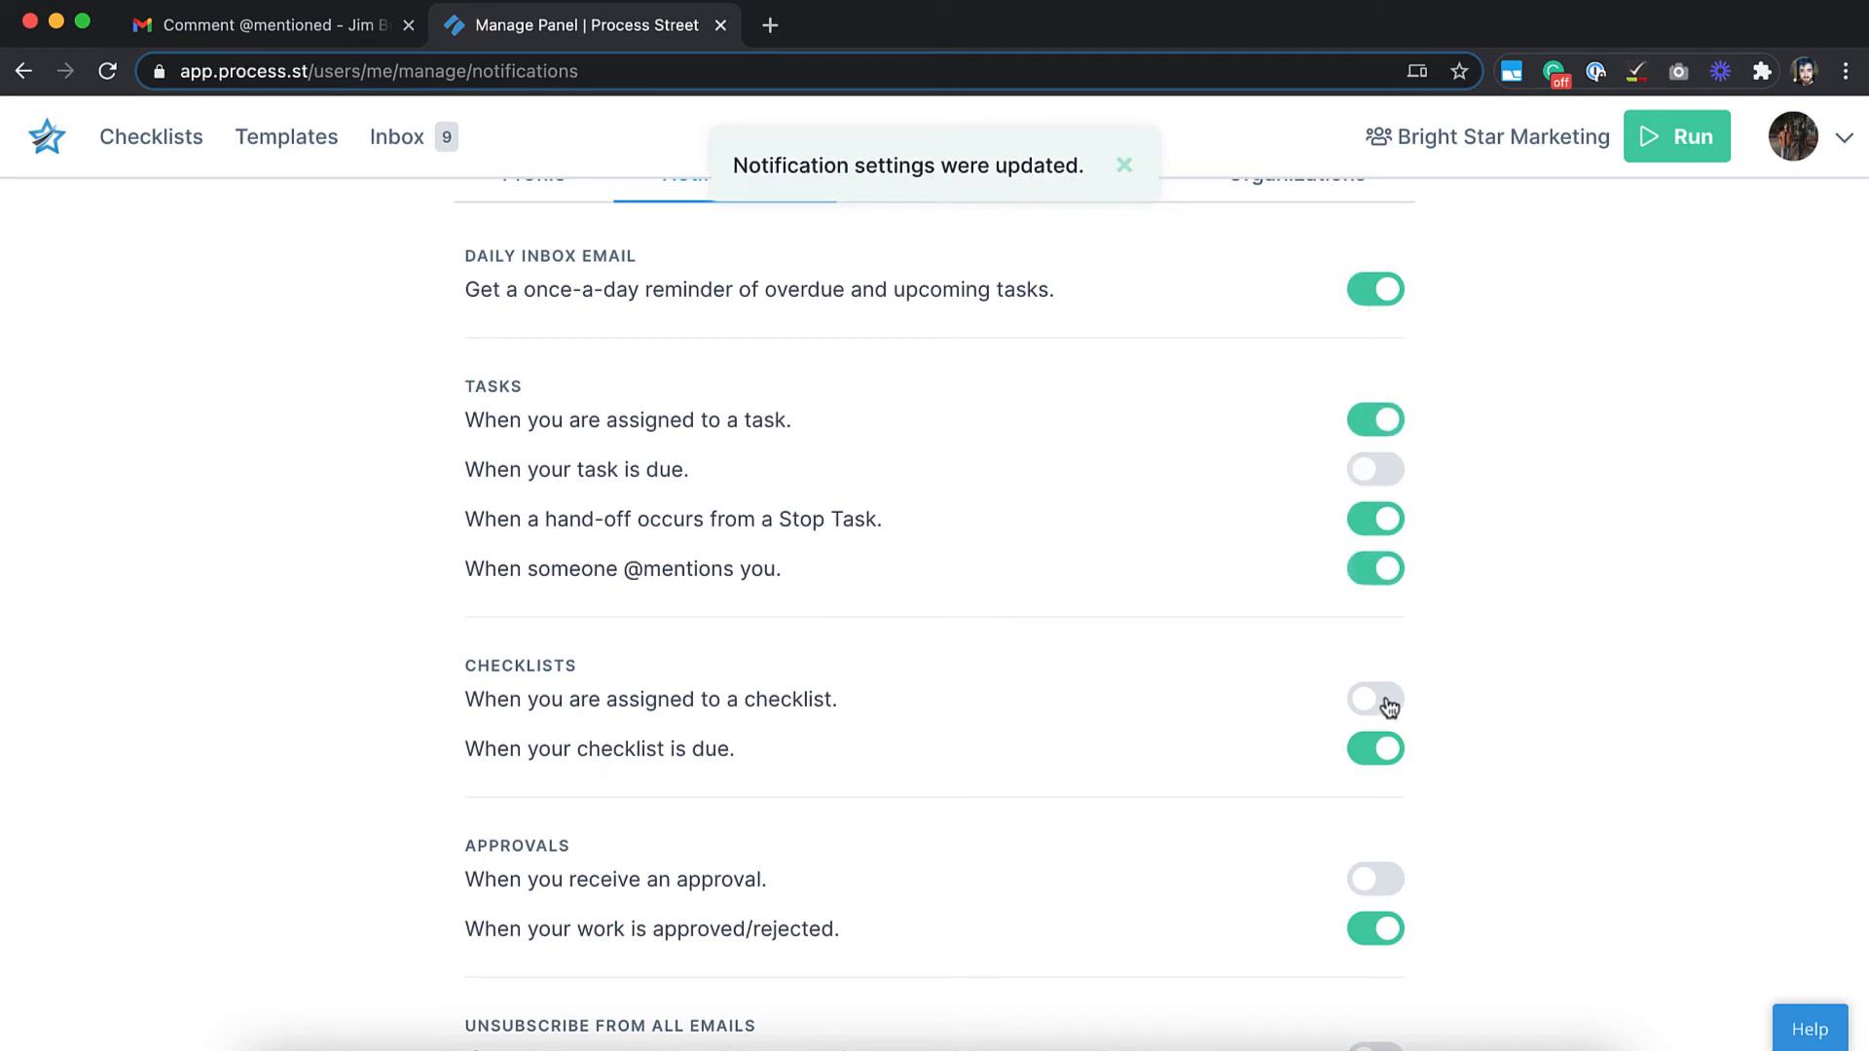
click(1375, 699)
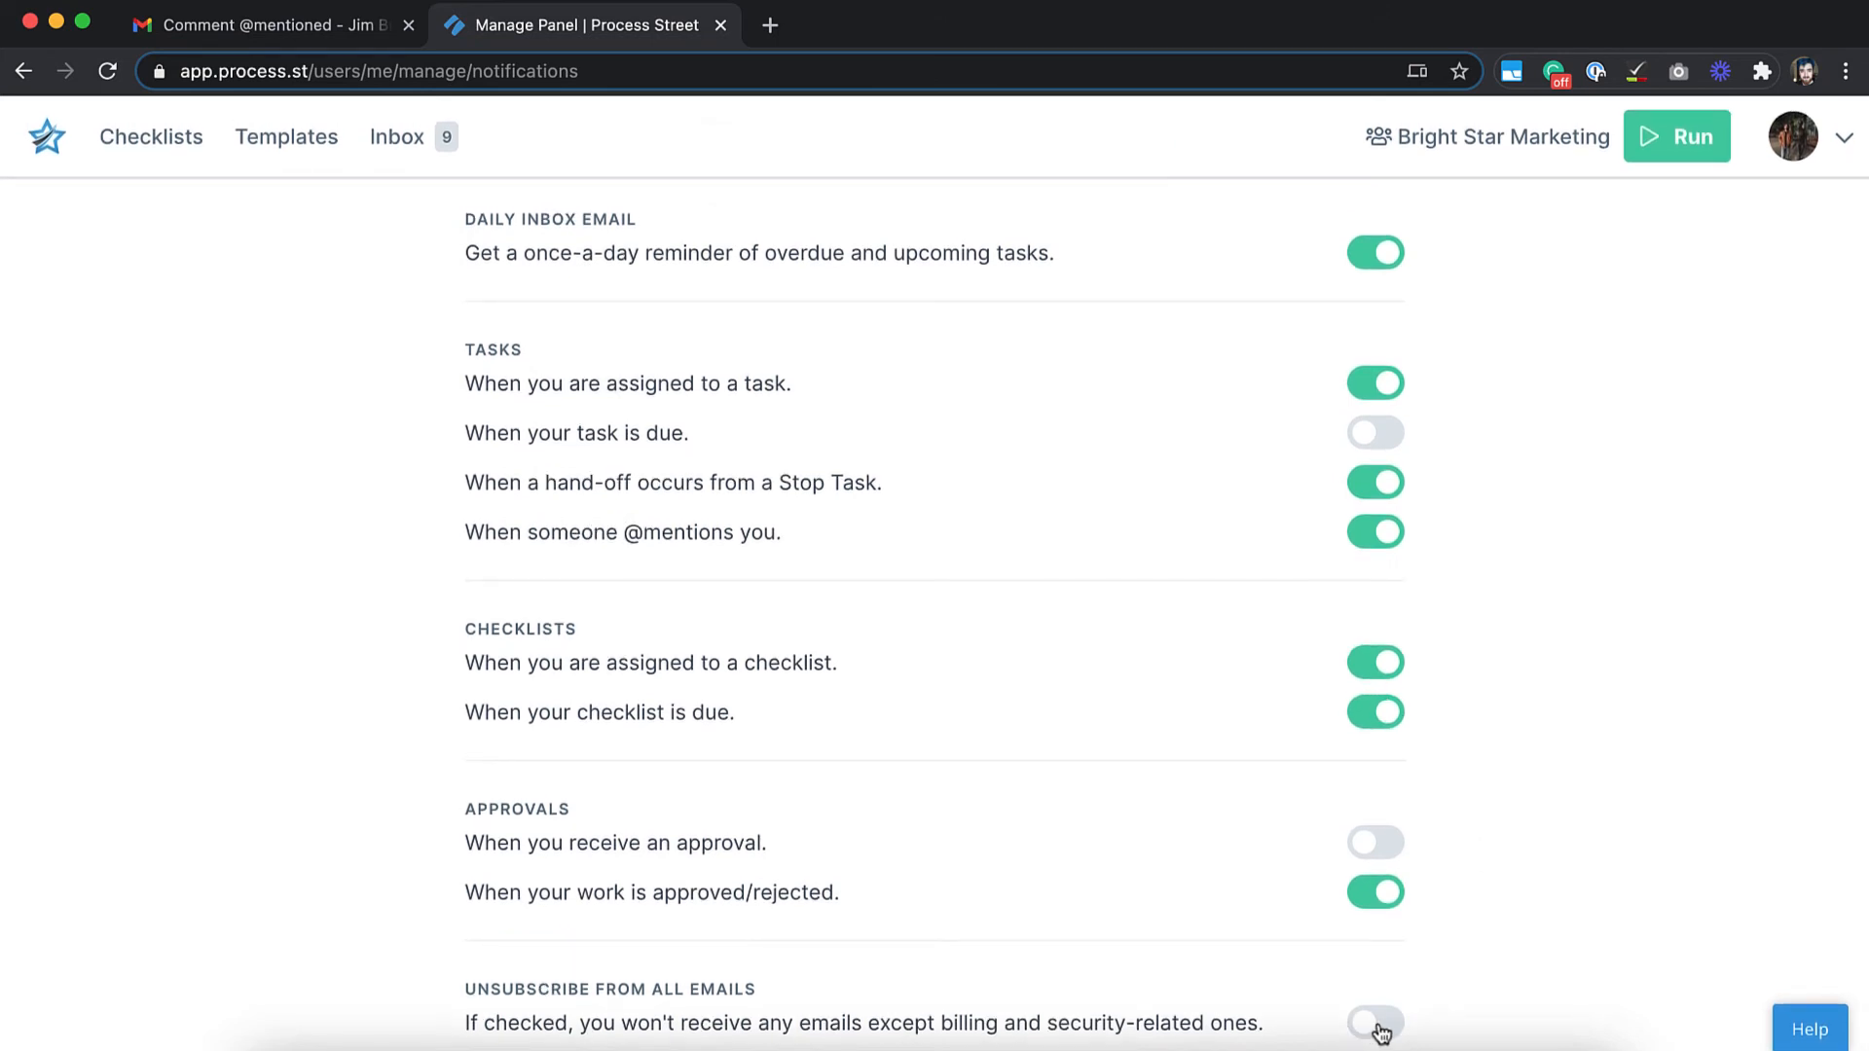
Turn 'Unsubscribe from all emails' on, then off to restore the chosen notifications
click(1374, 1022)
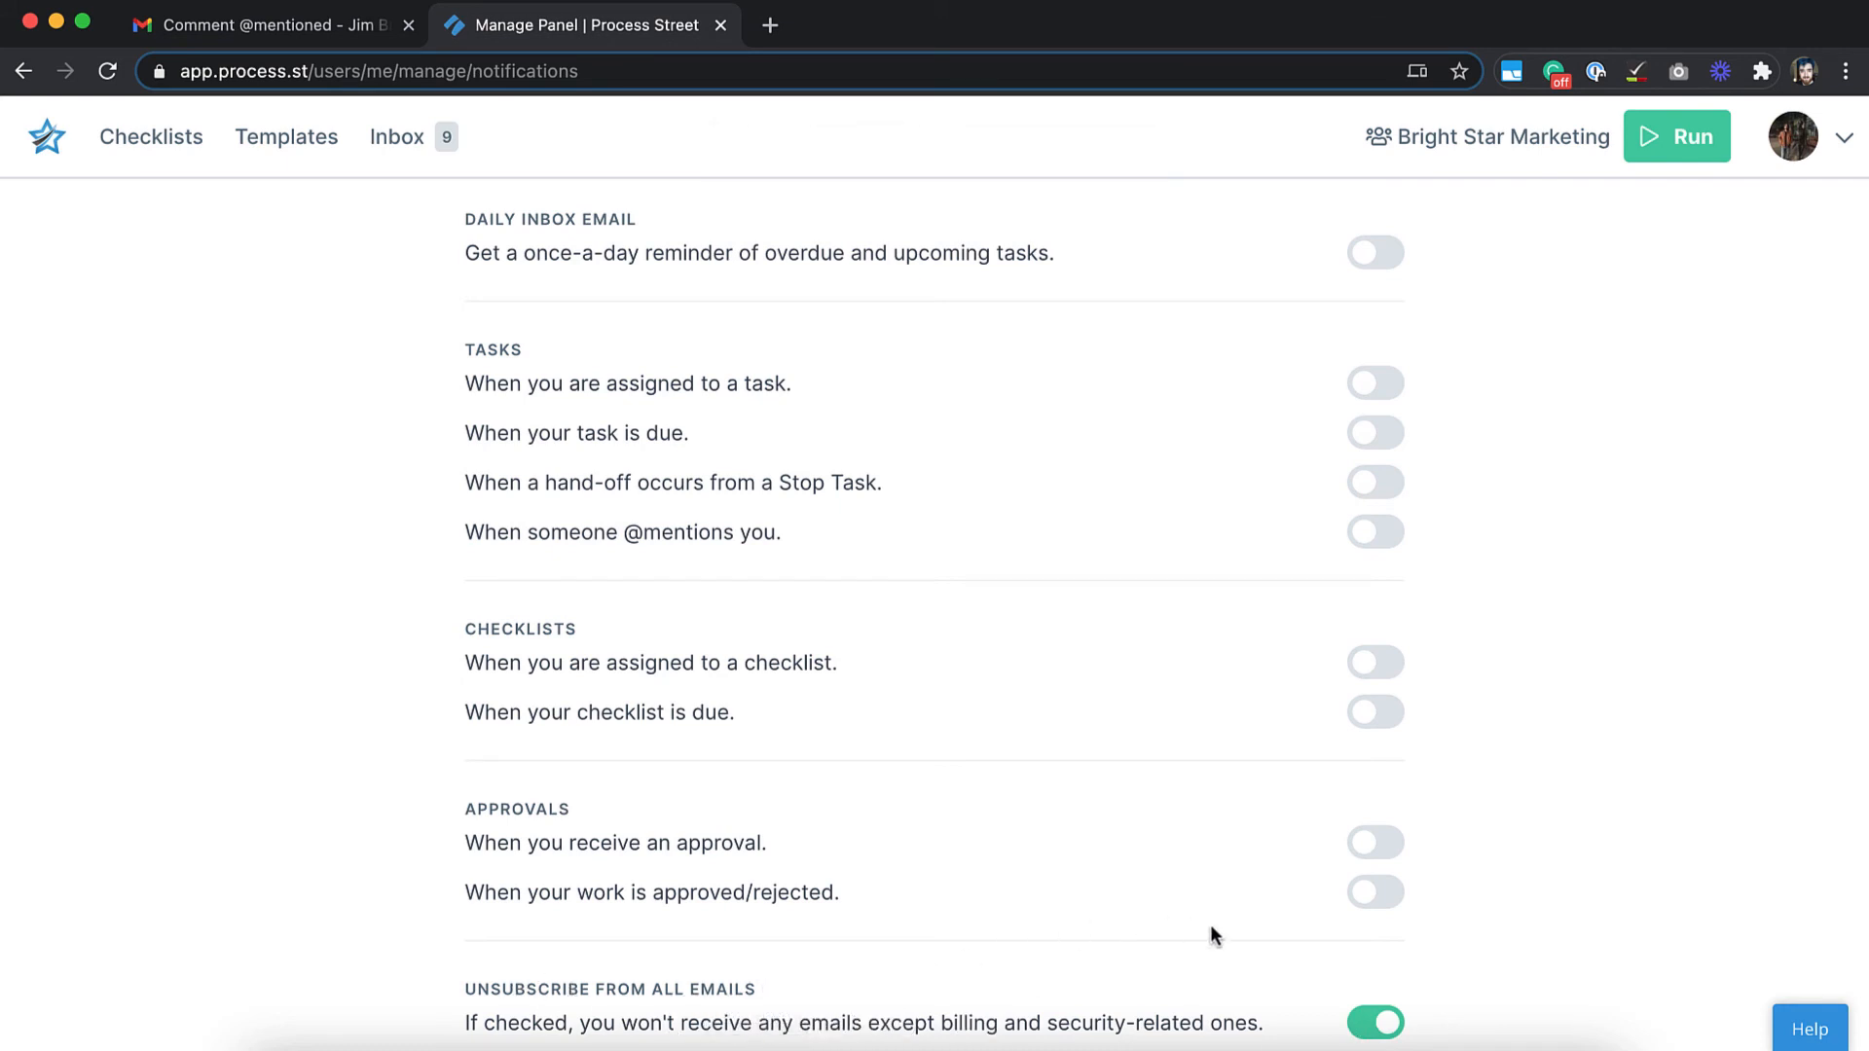
click(1373, 1022)
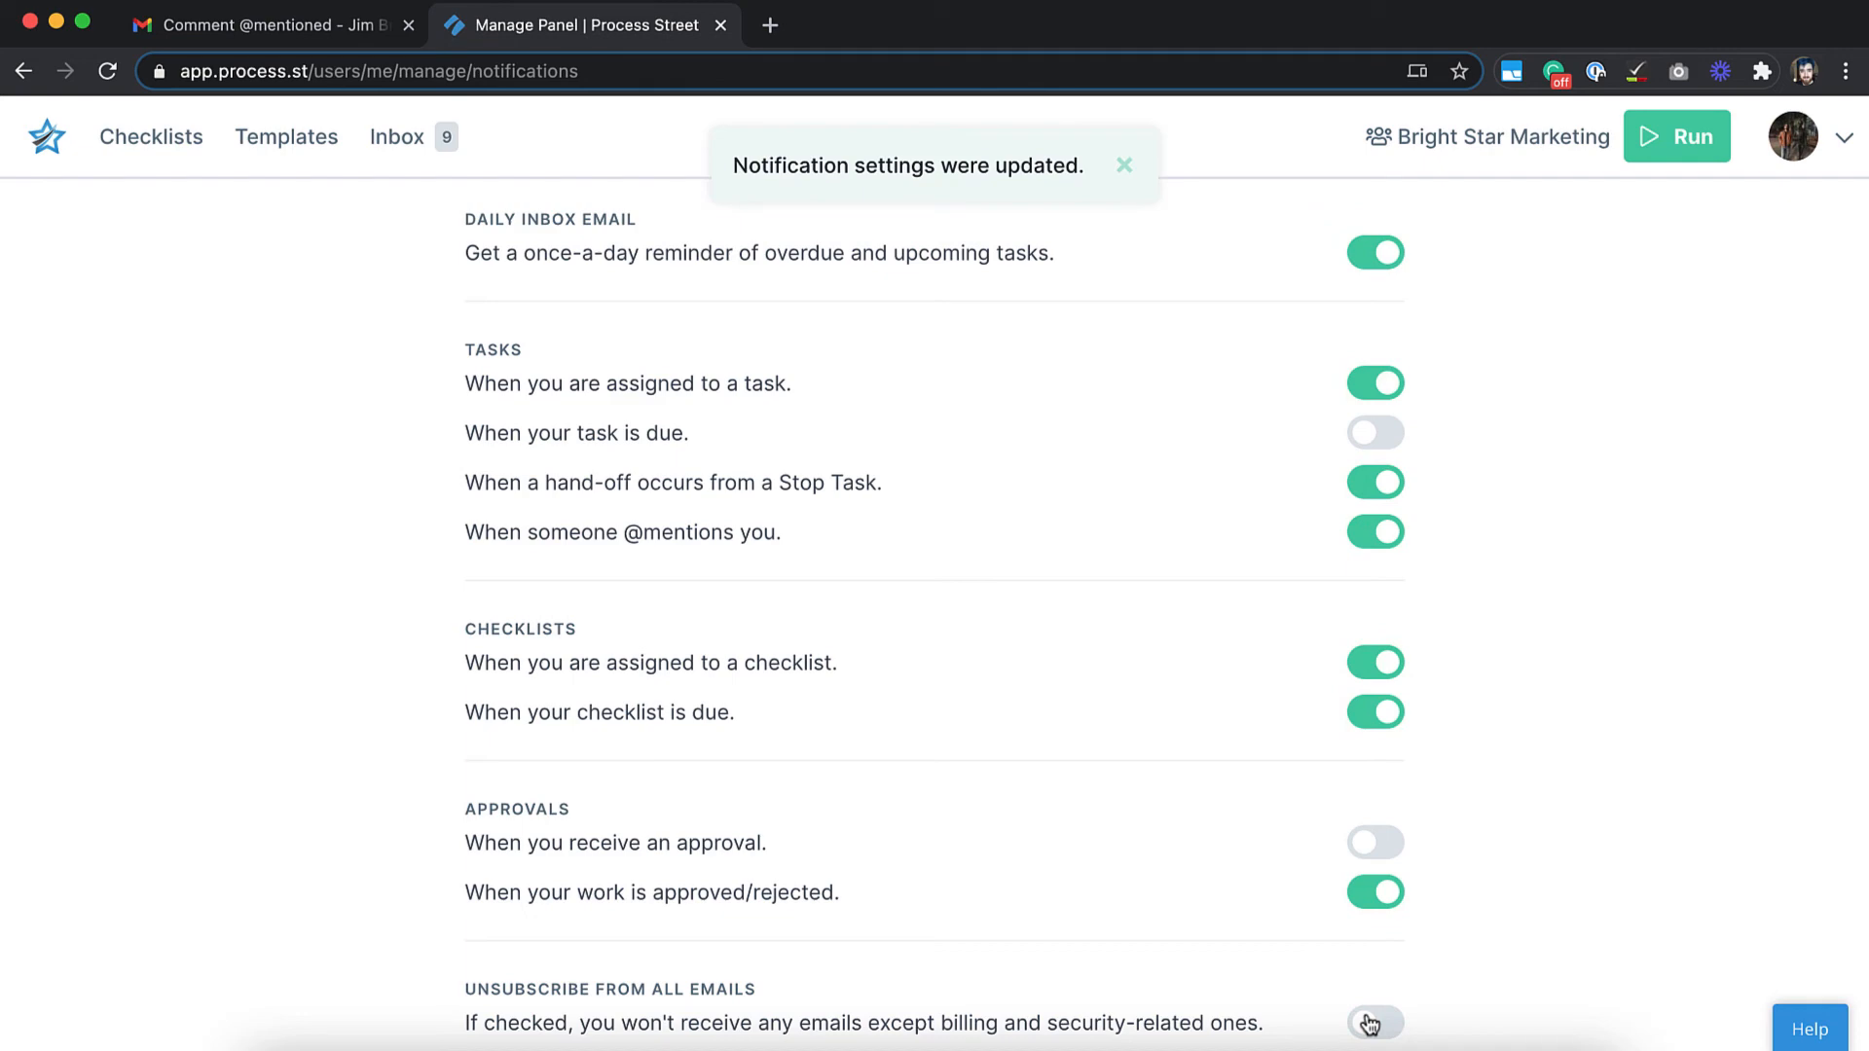